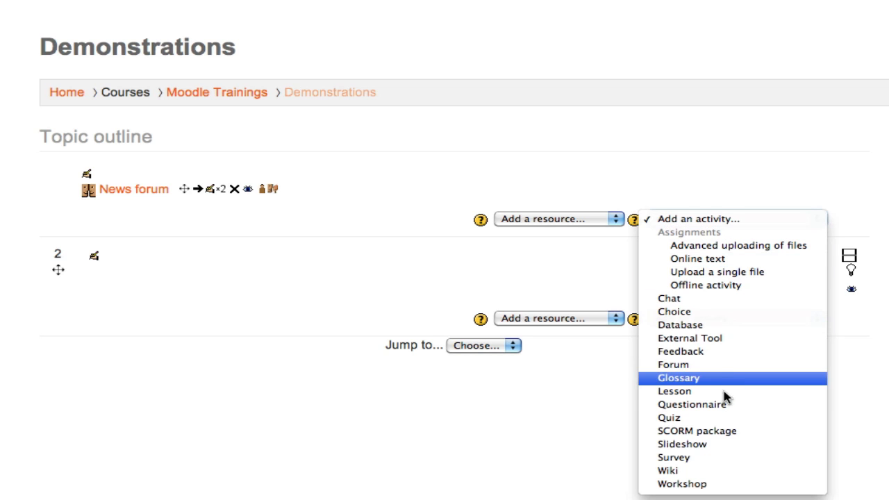
- Browse the Specialized Teacher Training Requirements trend page, then return to the list of all trends
click(673, 391)
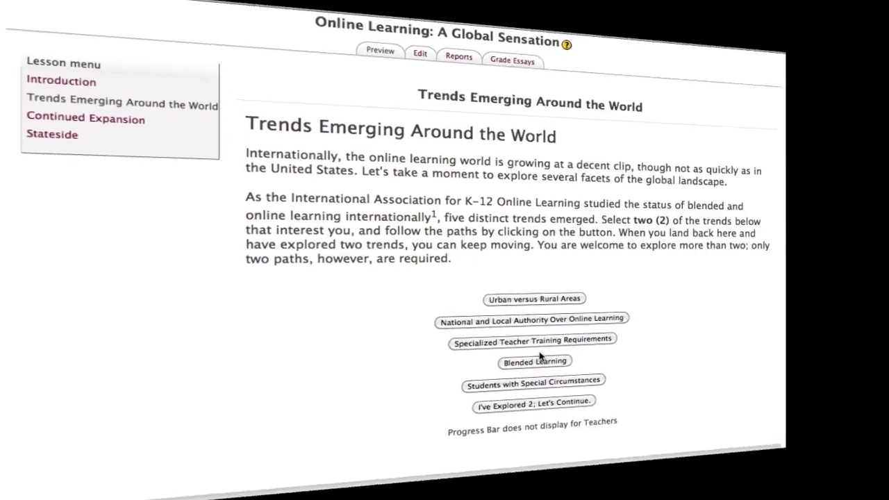
click(532, 339)
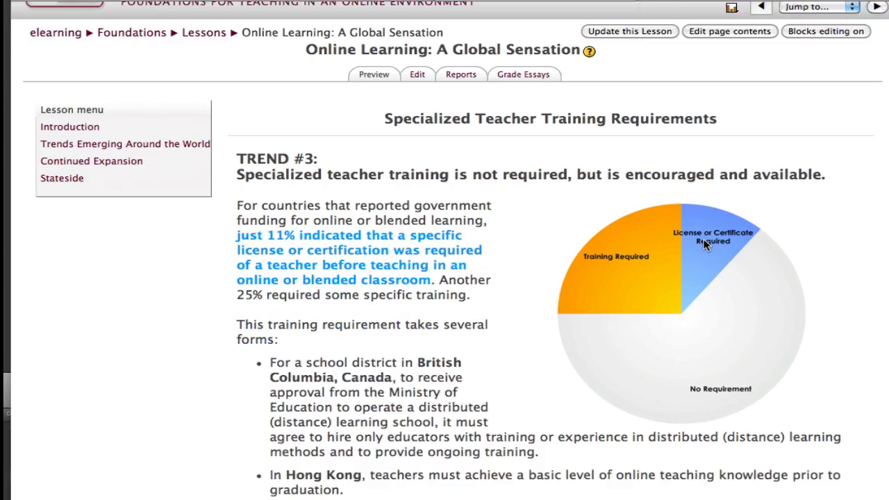
scroll(down, 3)
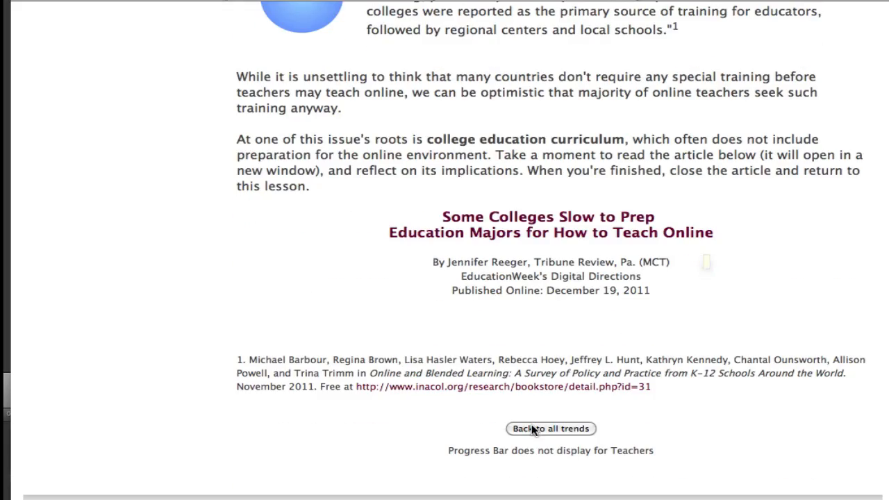
click(550, 429)
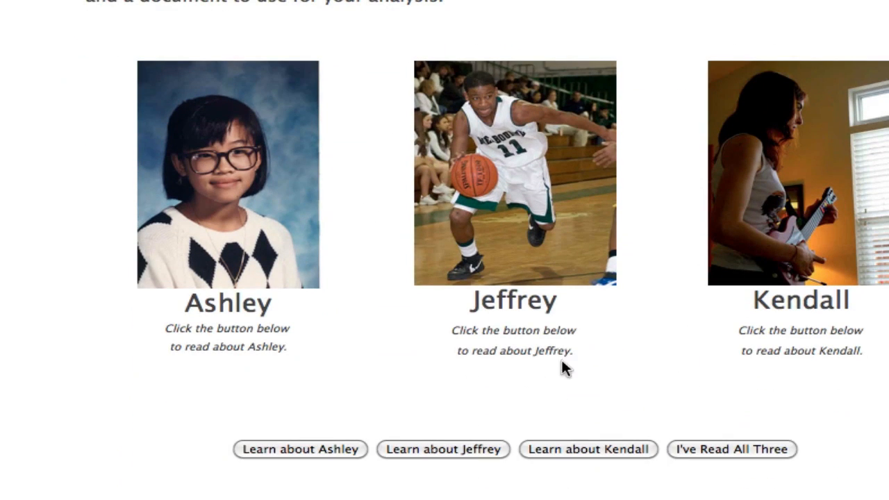
mouse_move(387, 452)
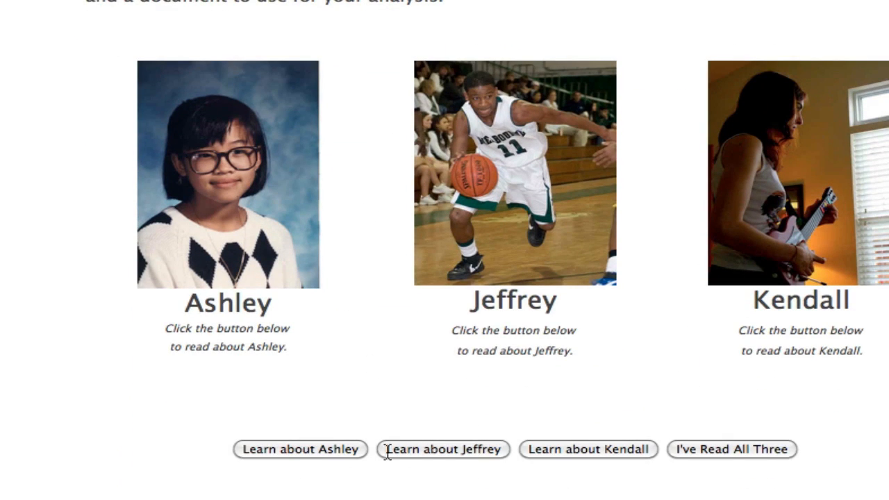
mouse_move(603, 458)
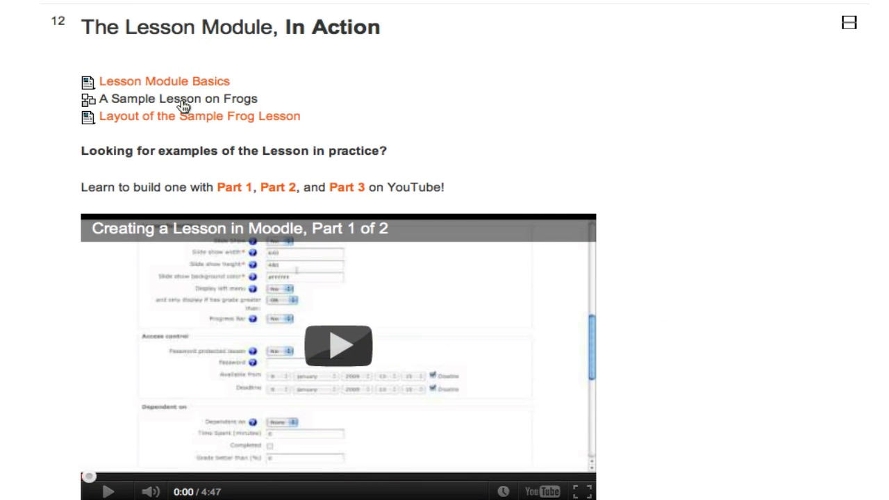
mouse_move(469, 95)
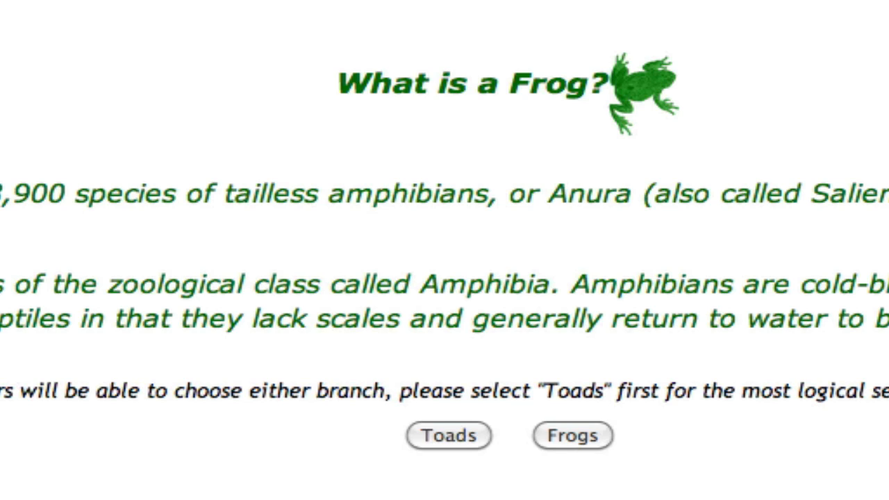
- Follow the frog lesson's Toads branch and continue through to Toads Page 2
scroll(down, 3)
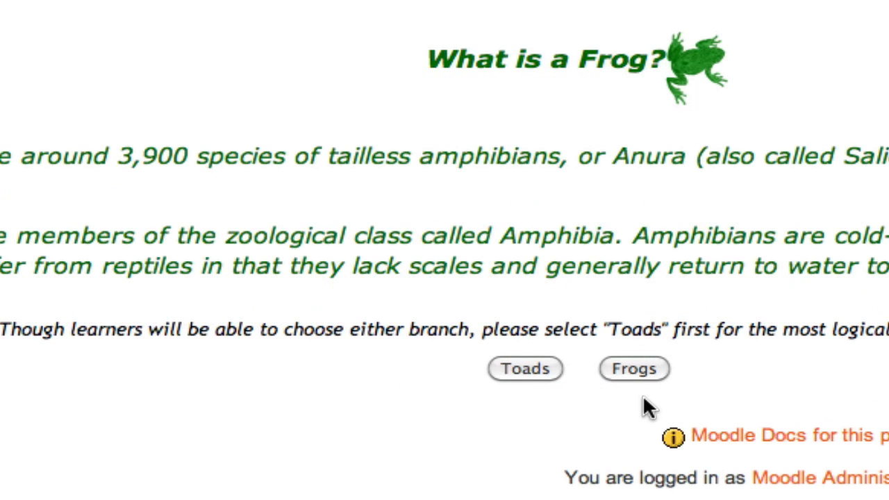
mouse_move(629, 382)
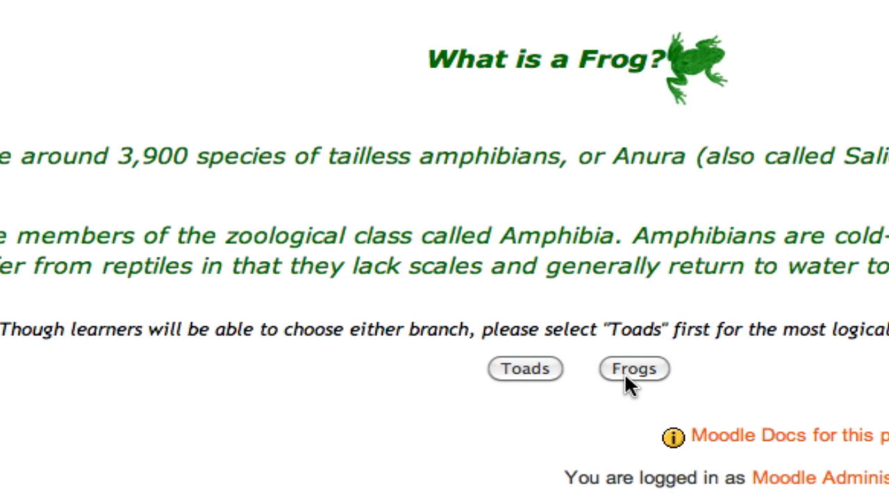
click(524, 369)
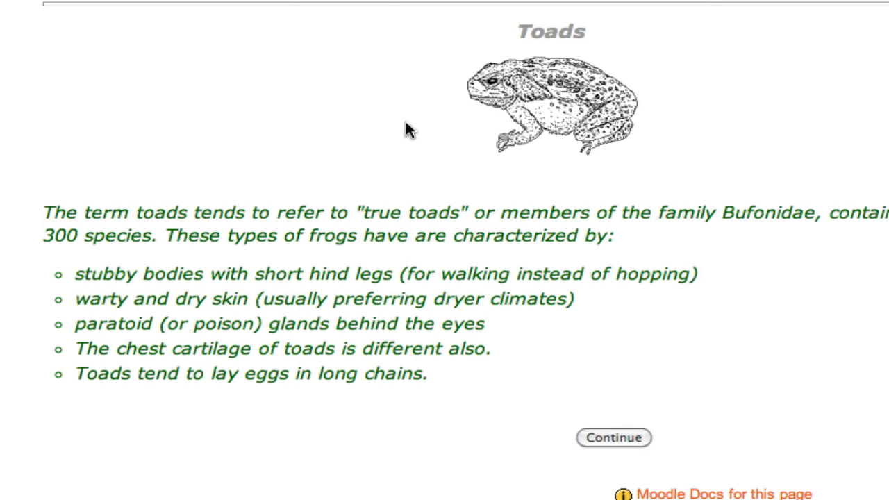
mouse_move(728, 341)
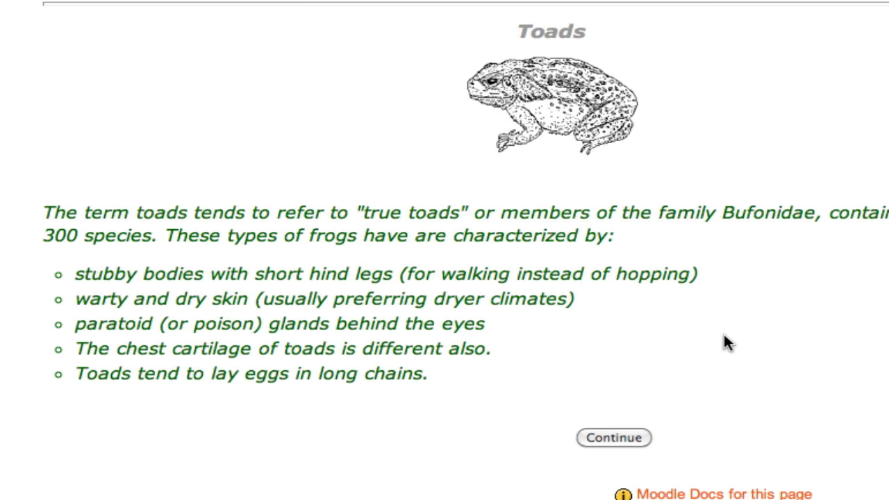
mouse_move(789, 372)
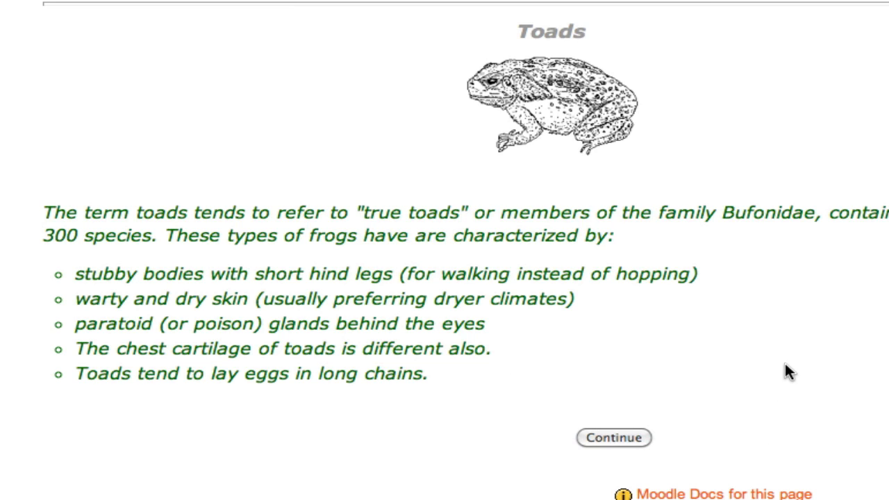
click(614, 438)
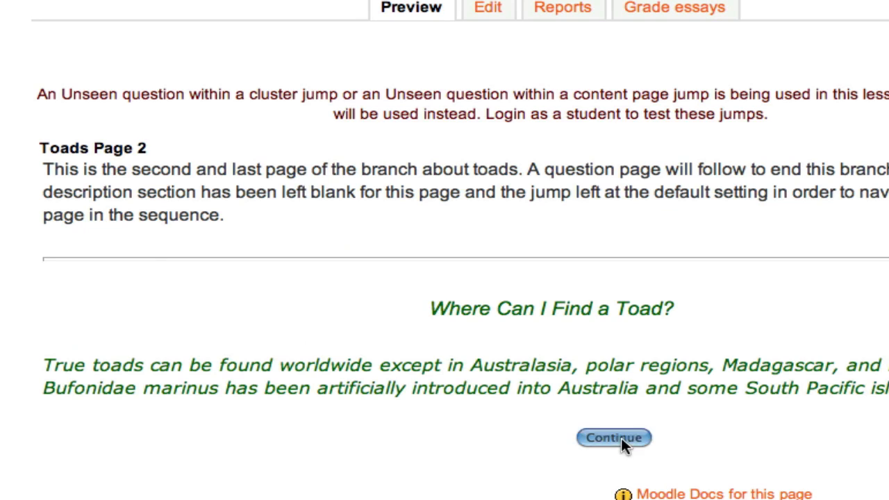
click(614, 437)
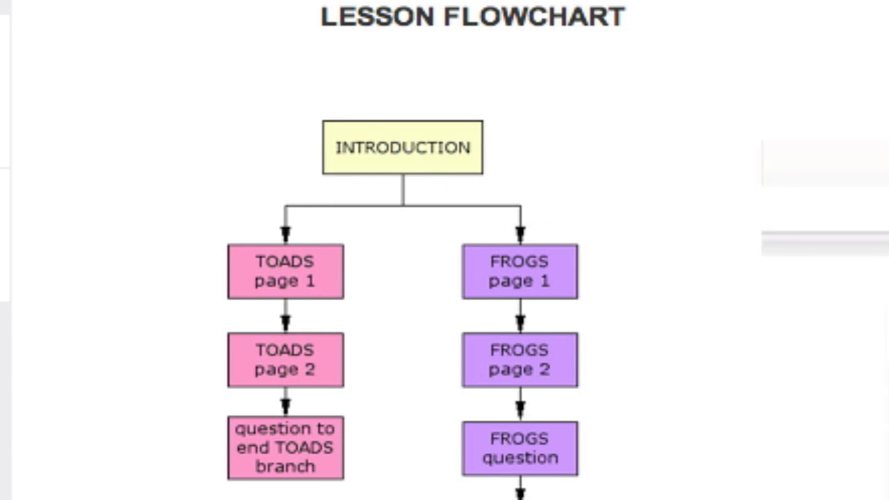
mouse_move(510, 149)
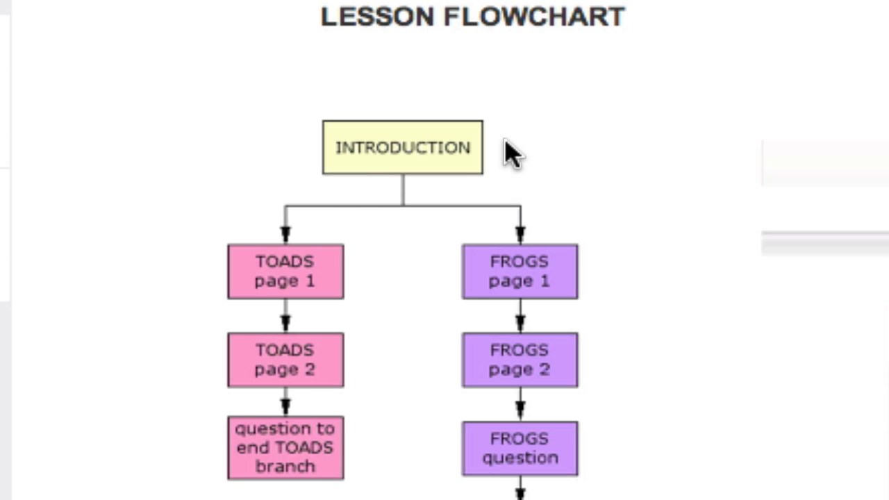
mouse_move(299, 285)
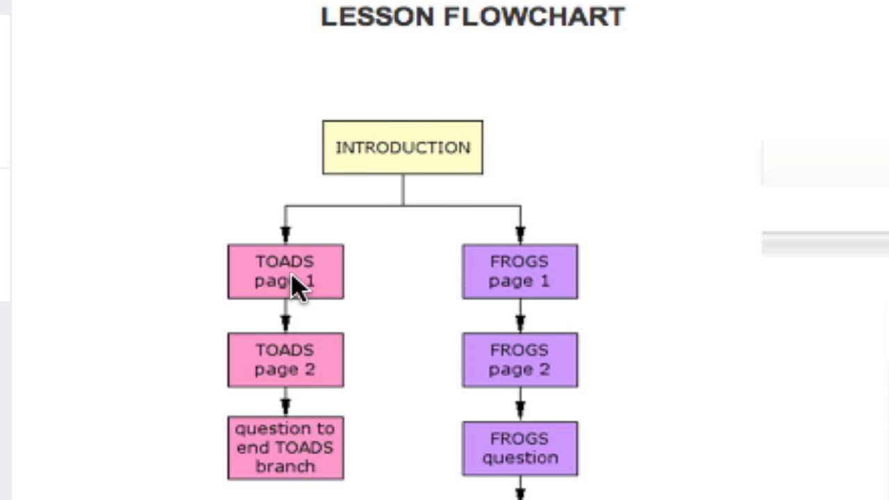
mouse_move(379, 448)
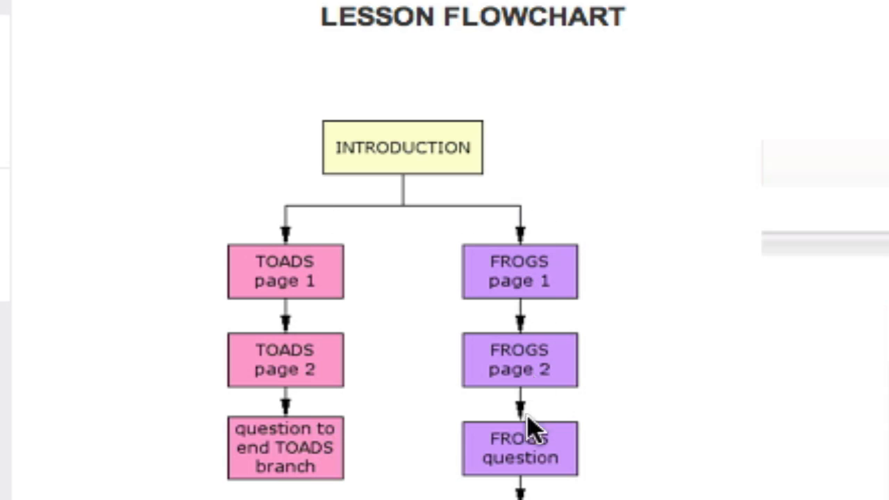
- Scroll the Sample Frog Lesson flowchart down to the Frog Body and Frog Life Cycle branches
scroll(down, 3)
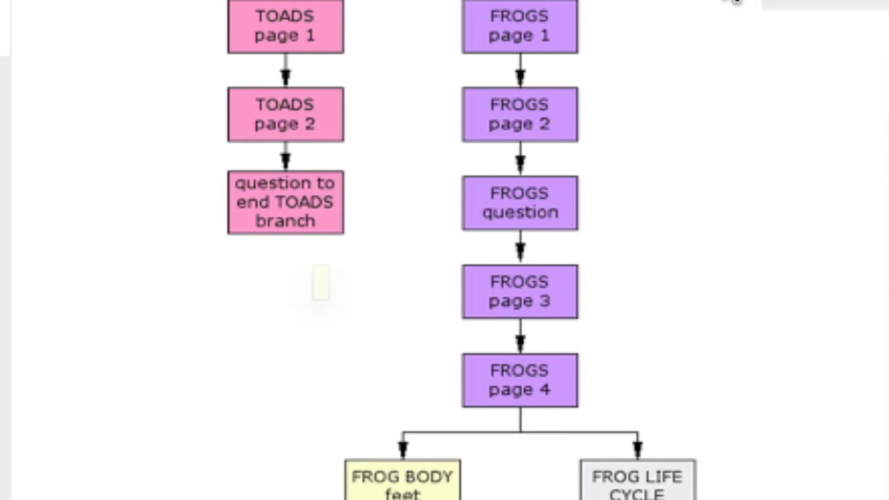
scroll(down, 3)
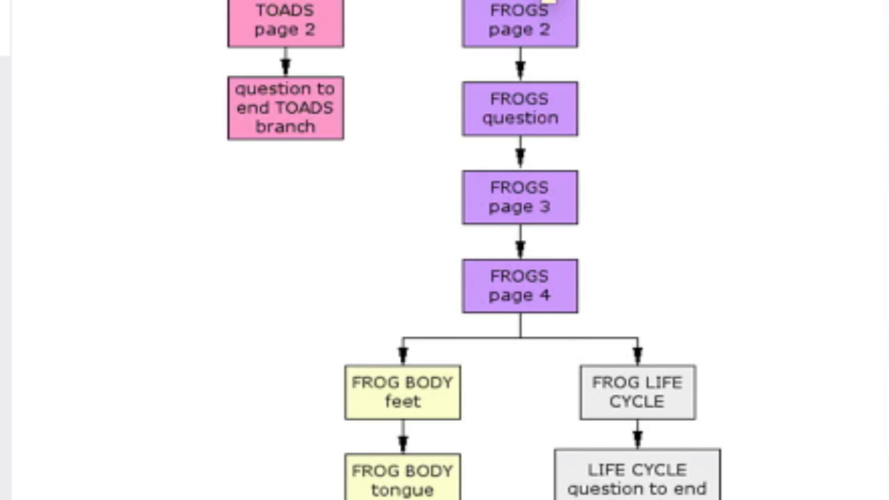
mouse_move(612, 115)
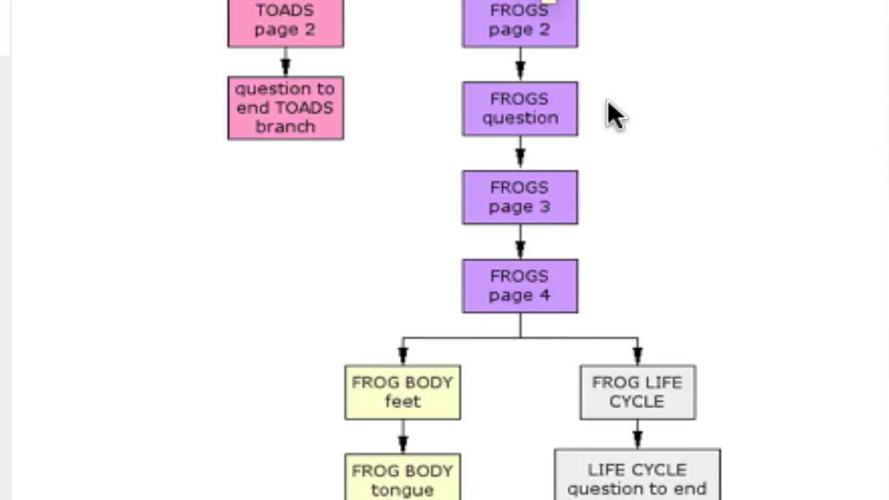
mouse_move(549, 323)
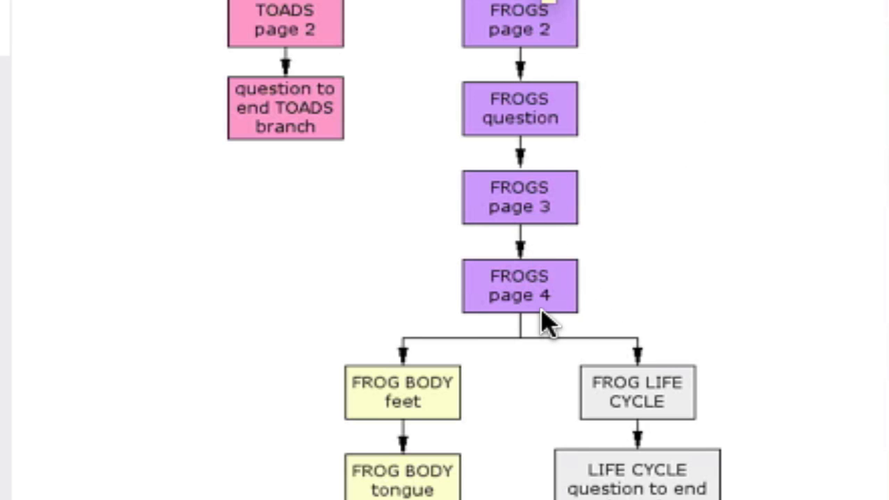
scroll(down, 3)
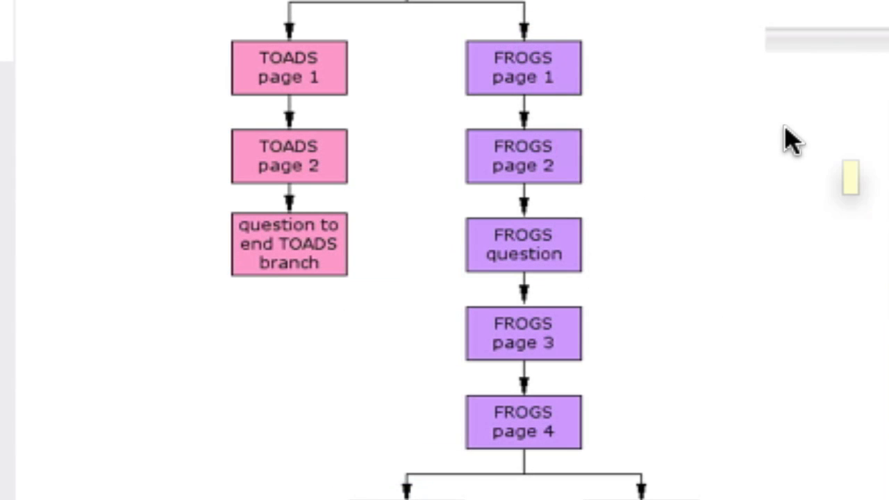
mouse_move(757, 132)
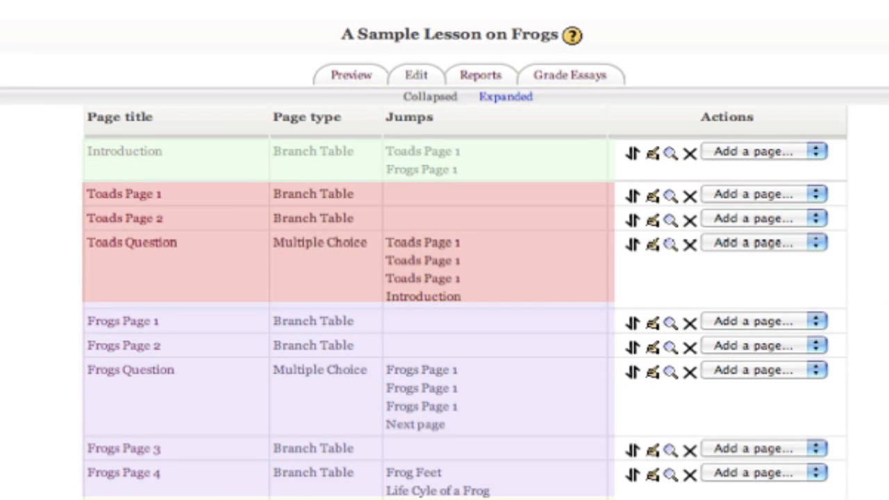
mouse_move(628, 302)
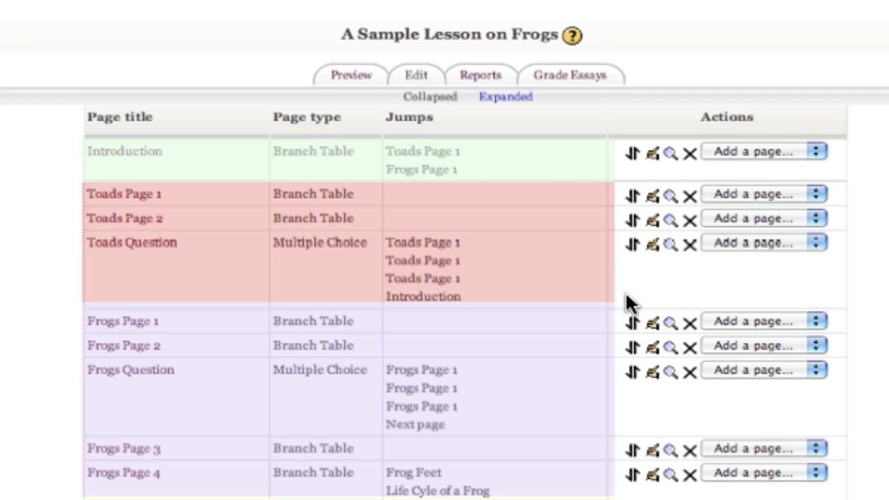
mouse_move(694, 170)
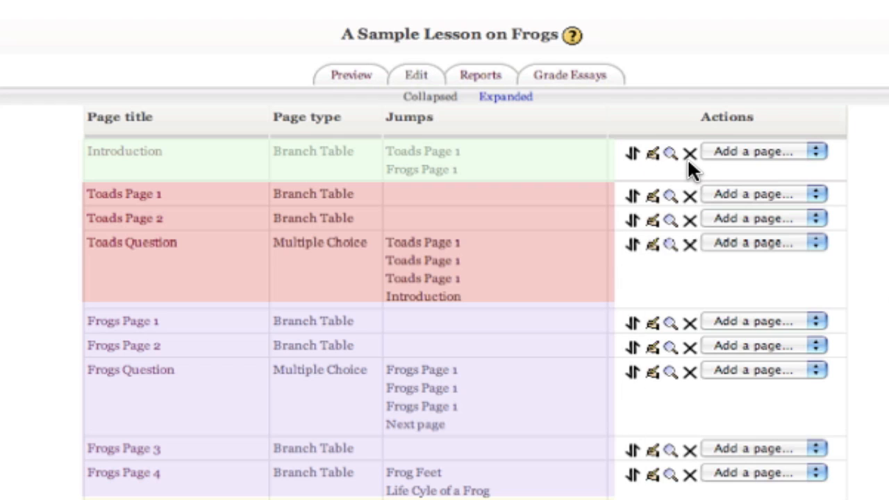
mouse_move(795, 163)
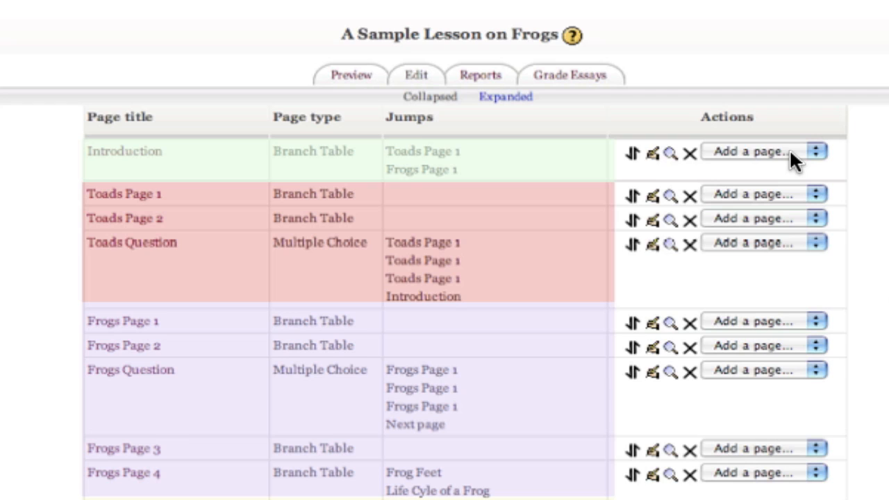
mouse_move(796, 163)
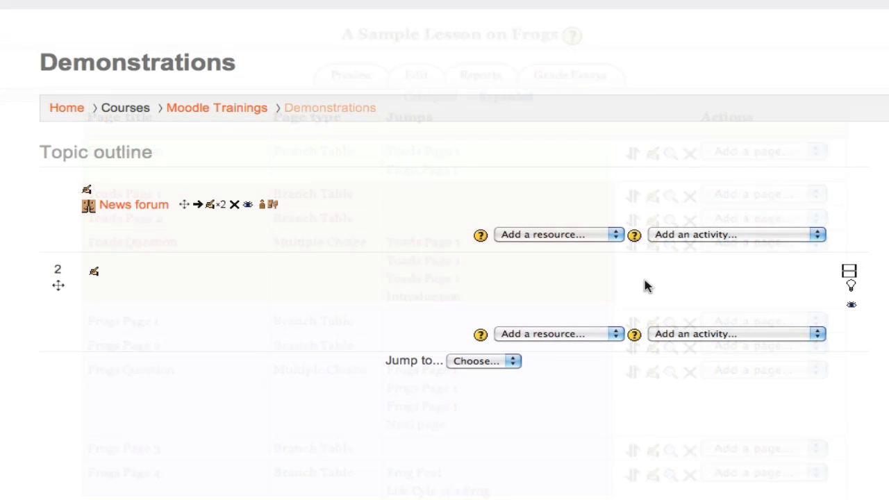
click(737, 234)
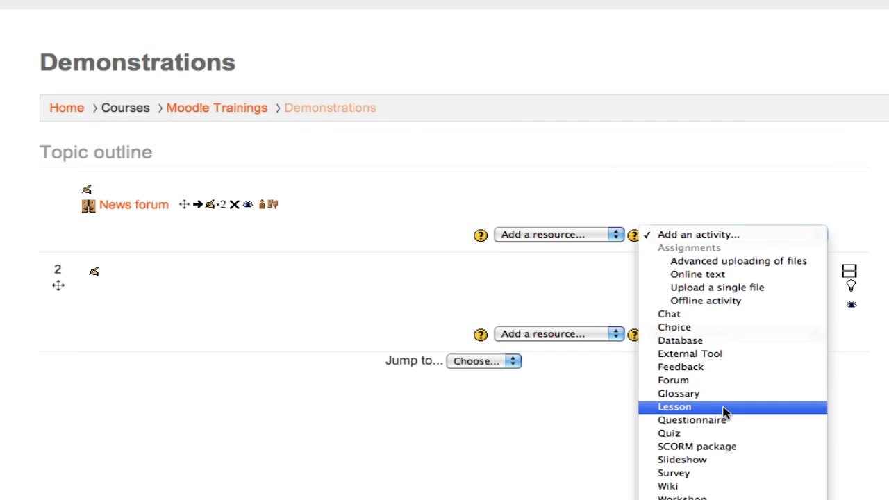
click(674, 406)
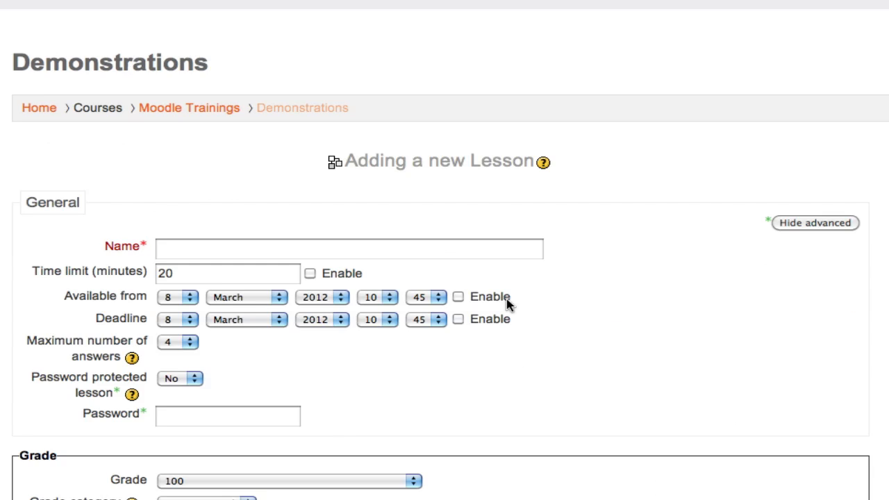
scroll(down, 3)
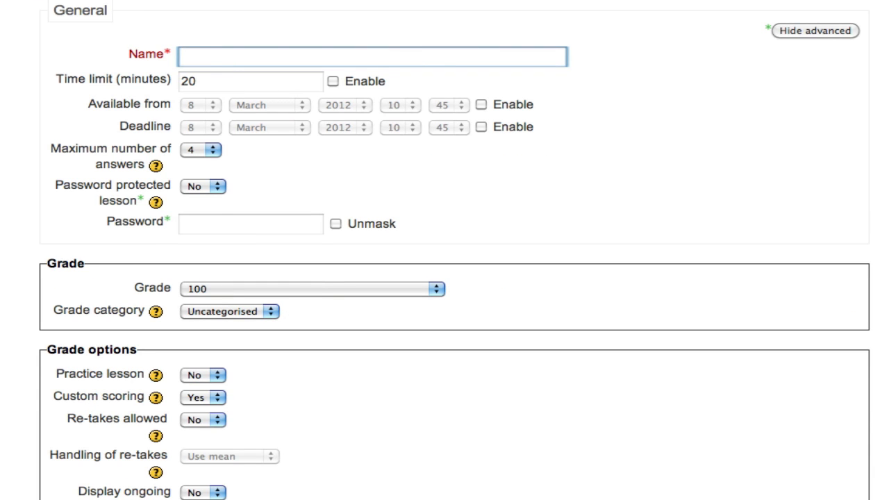
text(The Writing Process)
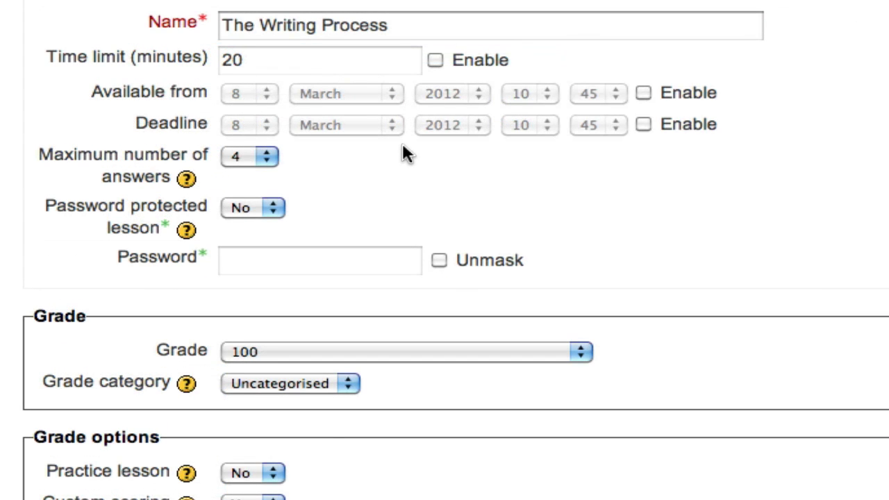
mouse_move(243, 108)
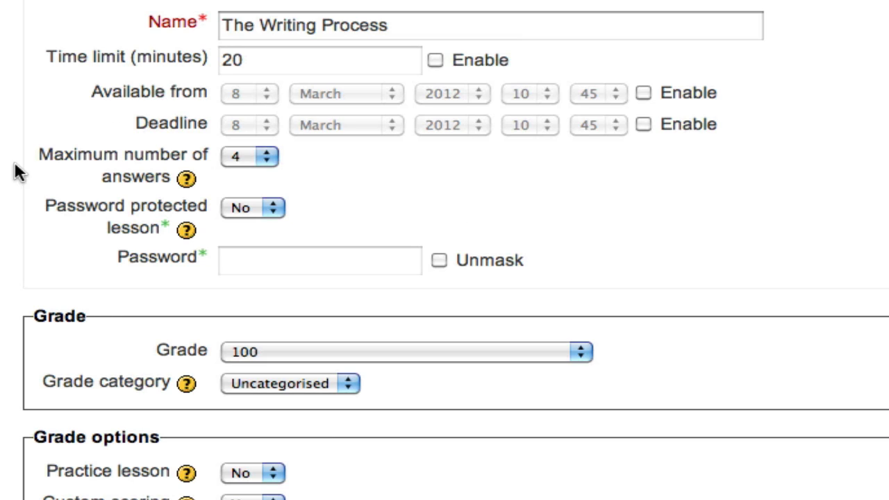
mouse_move(357, 182)
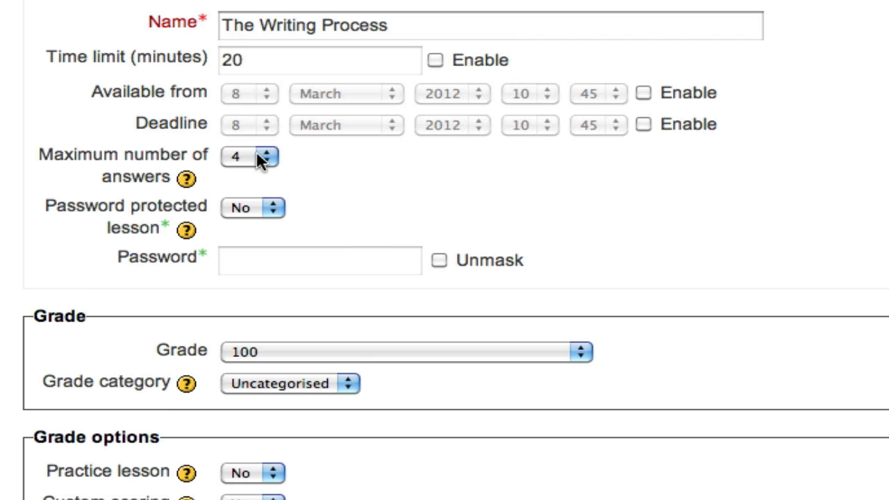
mouse_move(262, 161)
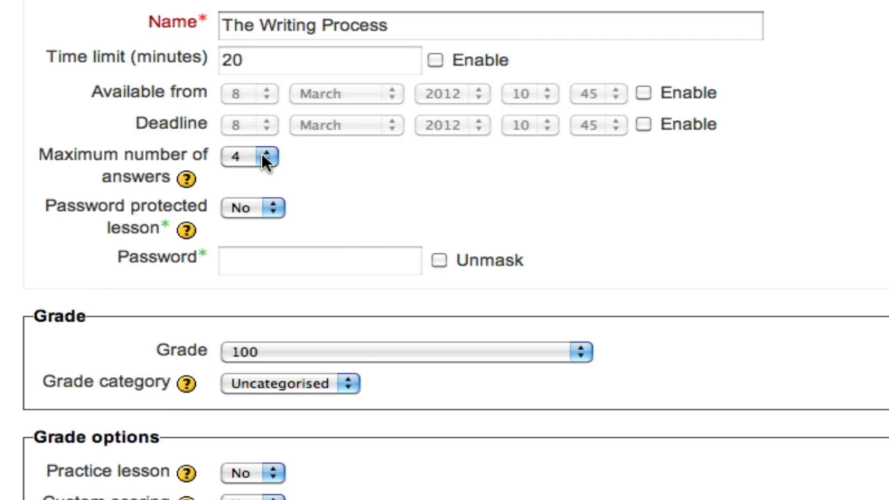
mouse_move(271, 166)
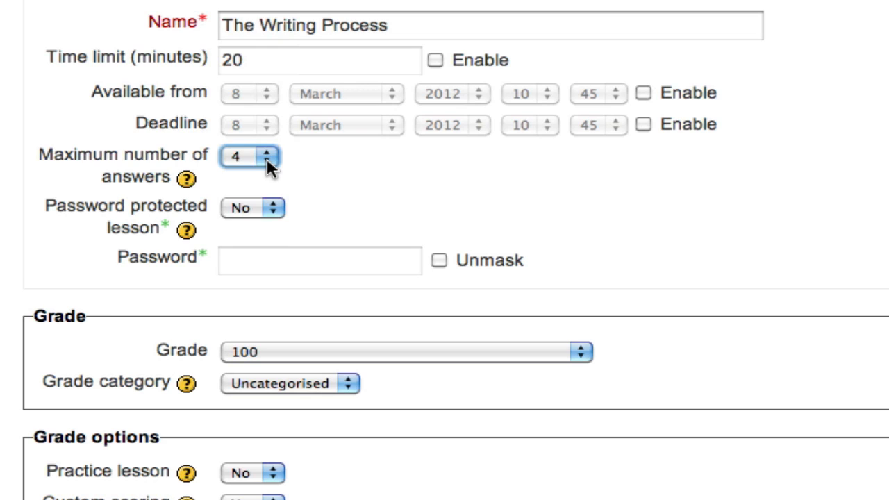
- Set Maximum number of answers to 6 and scroll toward Grade options
click(248, 157)
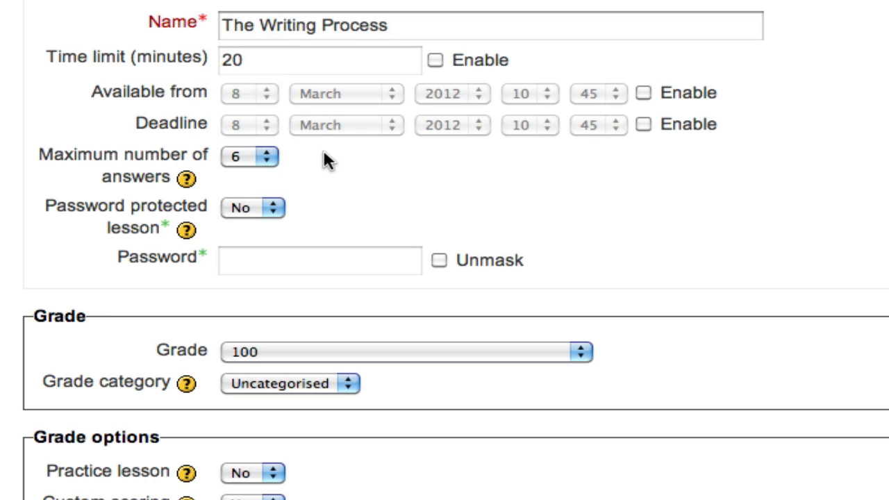
mouse_move(319, 193)
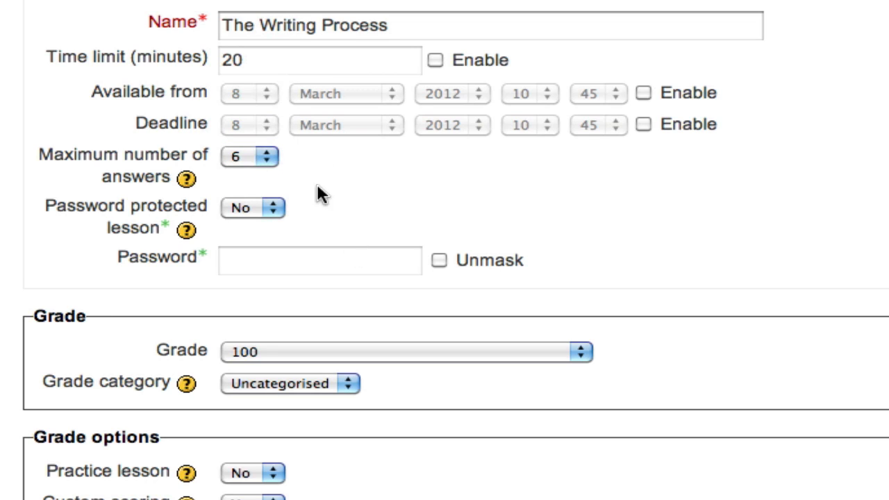
scroll(down, 3)
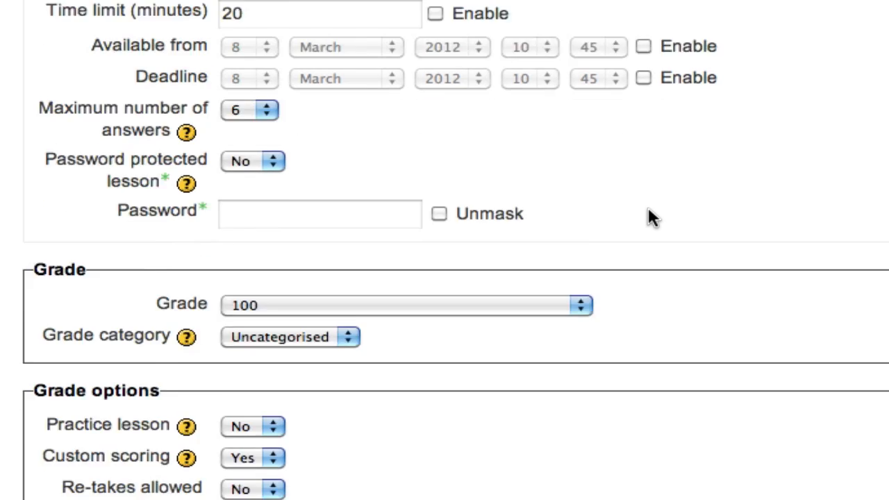
- Look through the Grade values and keep the lesson grade at 100
scroll(down, 3)
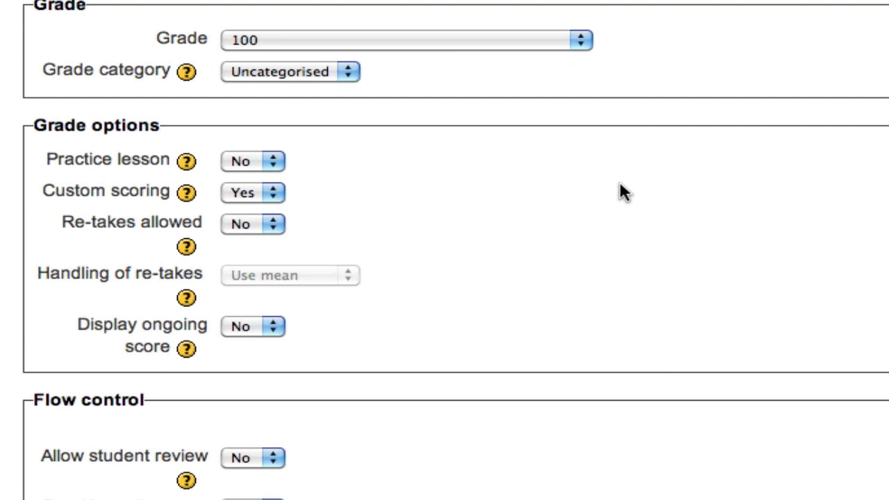
click(406, 40)
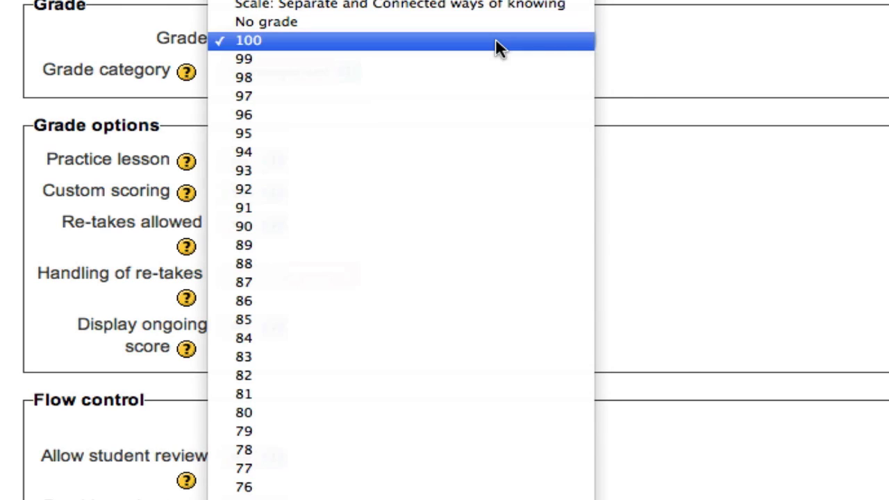
click(249, 40)
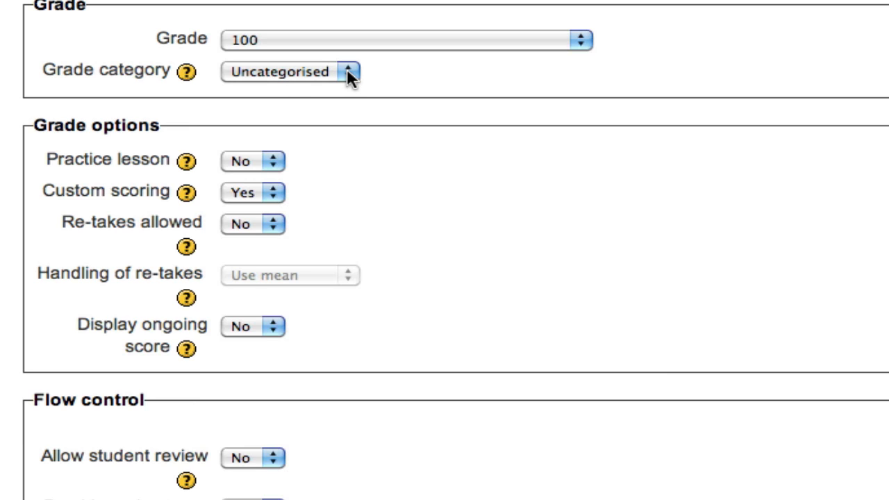
- Set Re-takes allowed to Yes, keeping re-take handling at Use mean
scroll(down, 3)
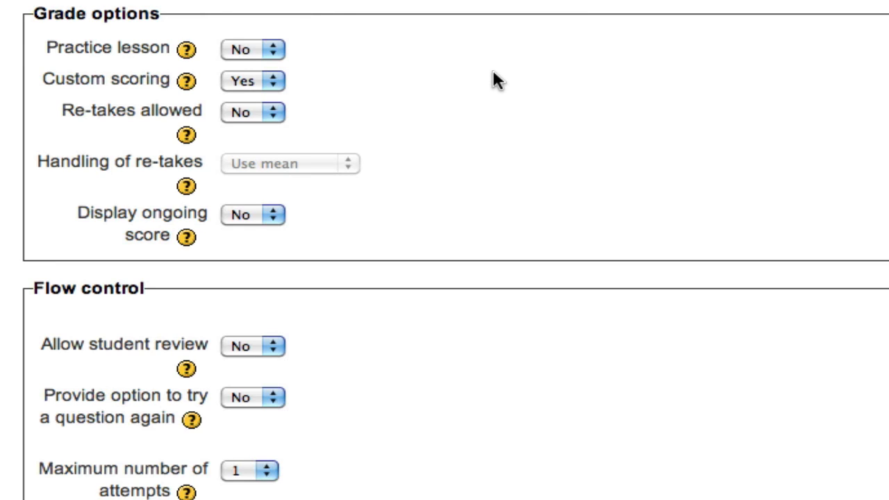
mouse_move(273, 50)
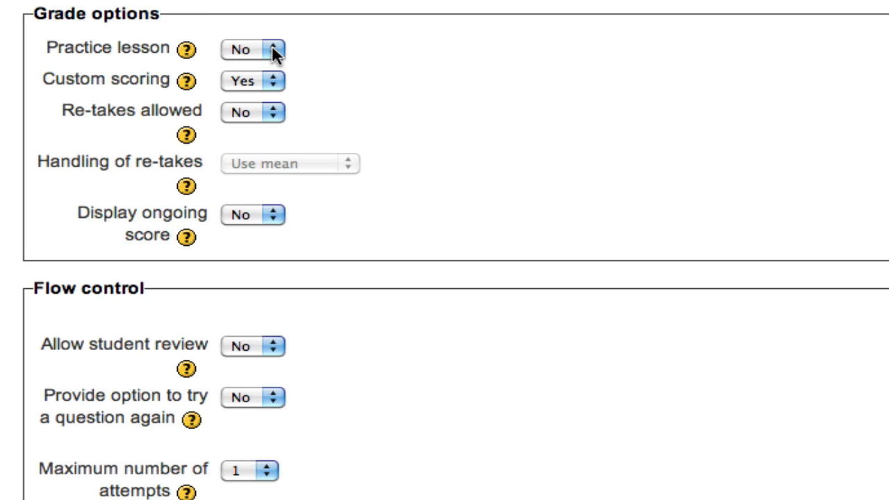
mouse_move(236, 54)
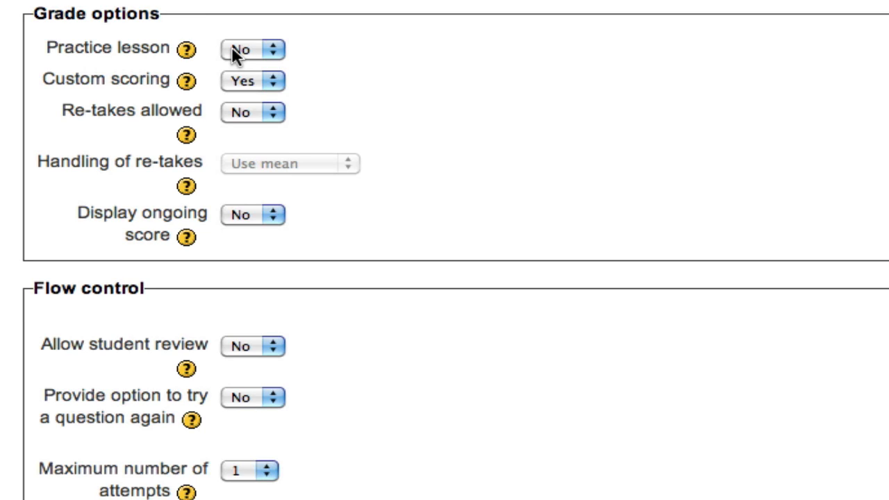
mouse_move(493, 96)
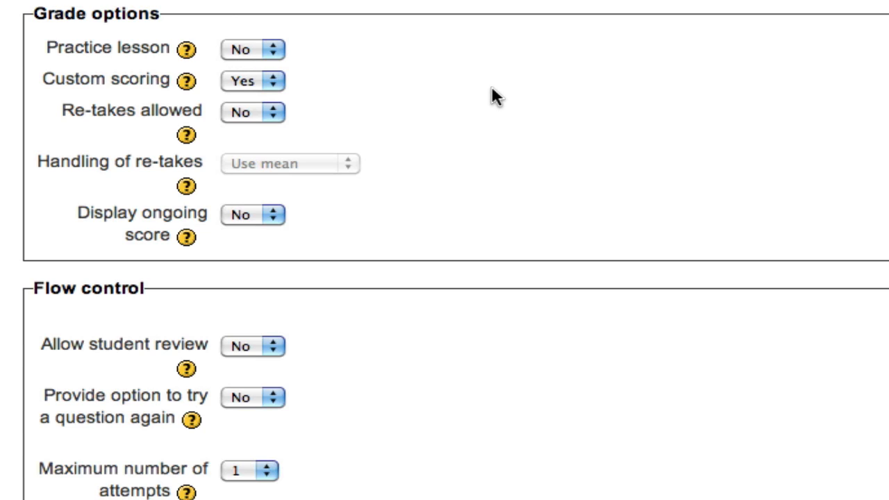
mouse_move(302, 87)
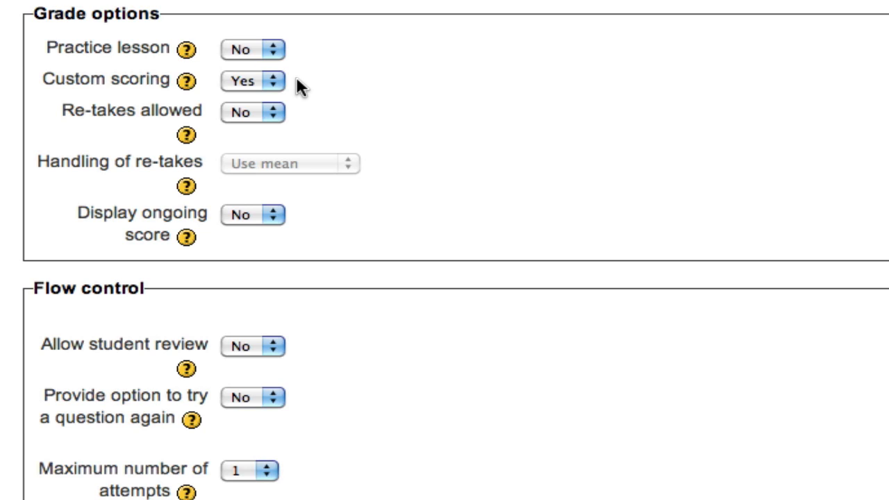
mouse_move(298, 87)
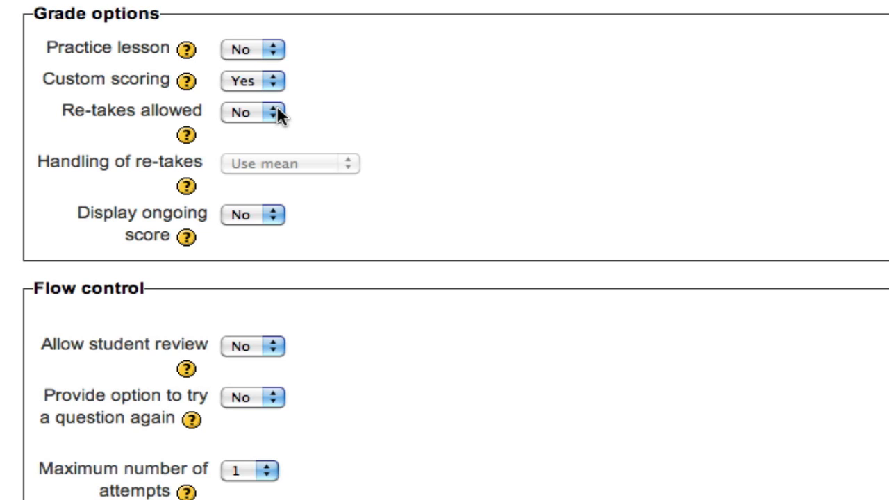
click(252, 111)
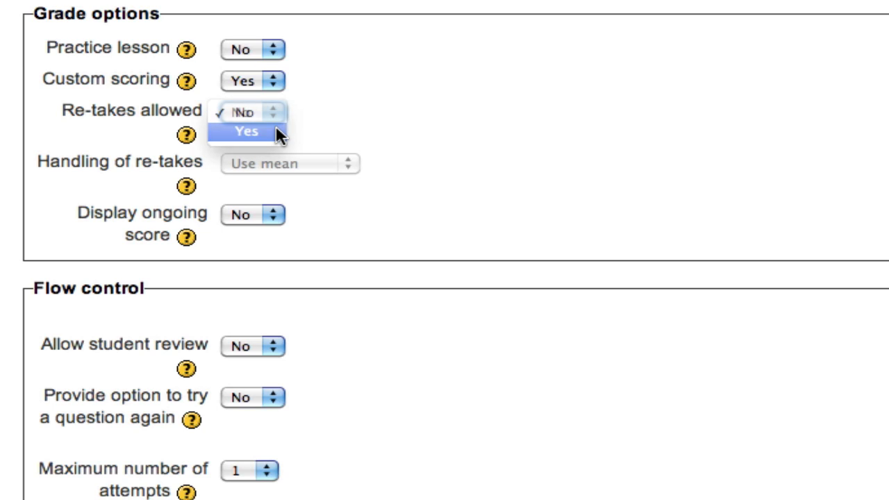
click(247, 131)
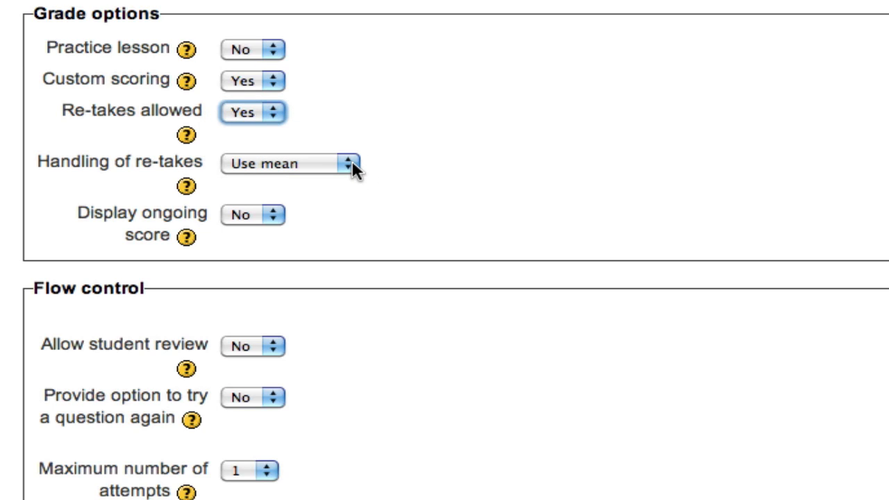
click(285, 163)
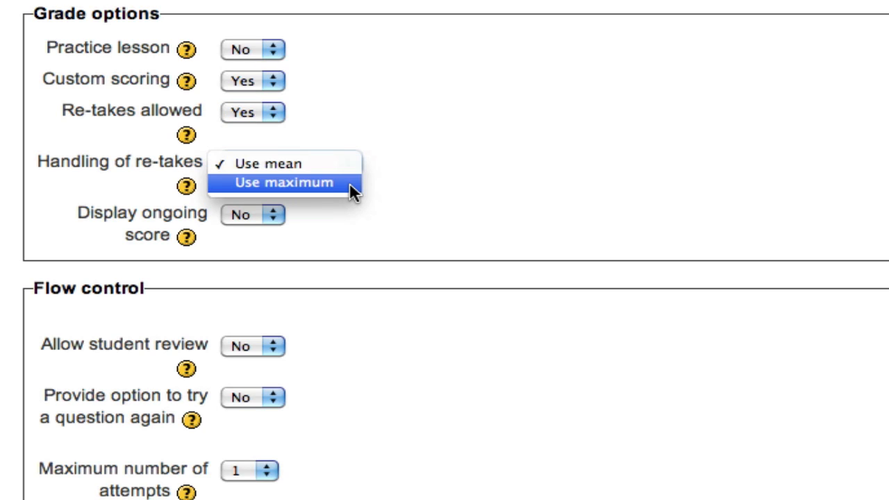
mouse_move(268, 163)
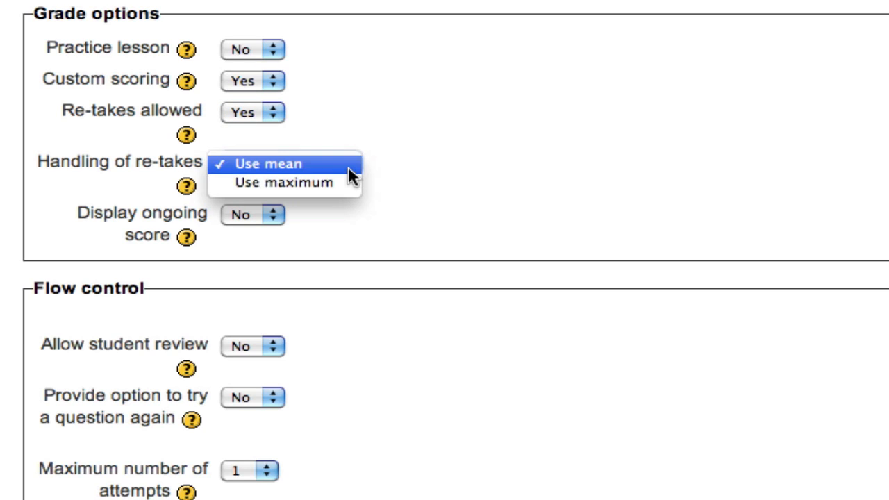
click(269, 164)
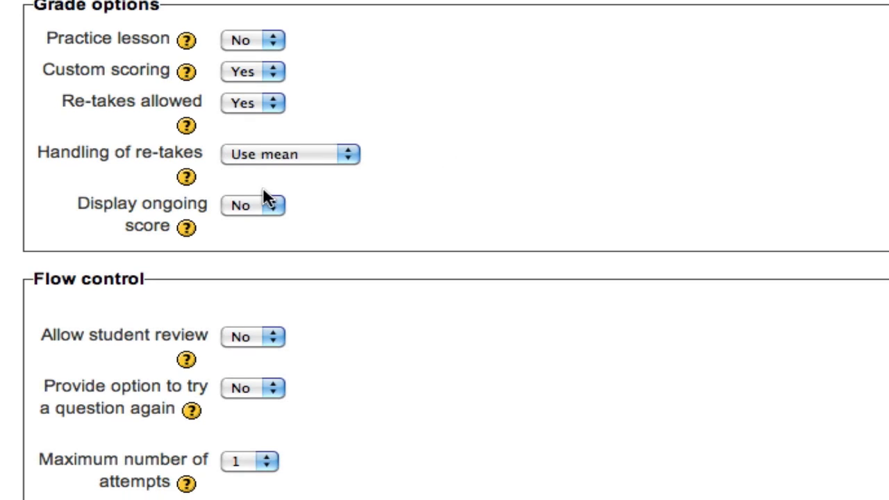
mouse_move(266, 212)
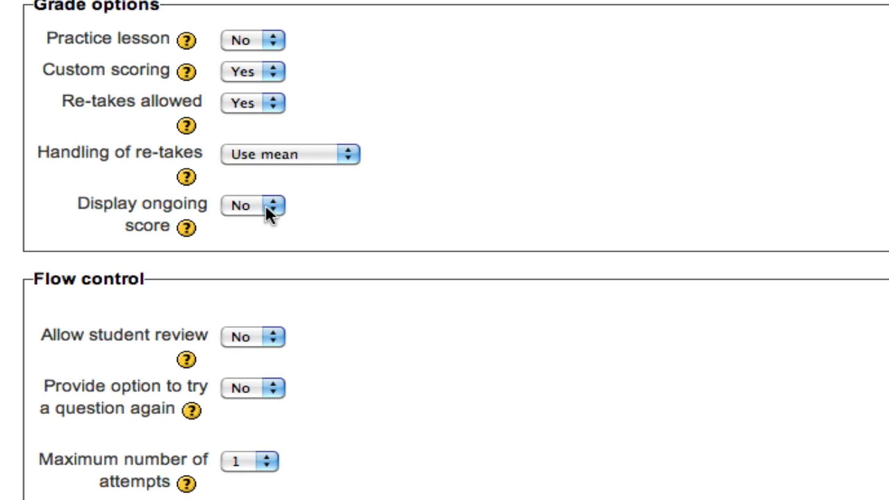
mouse_move(452, 200)
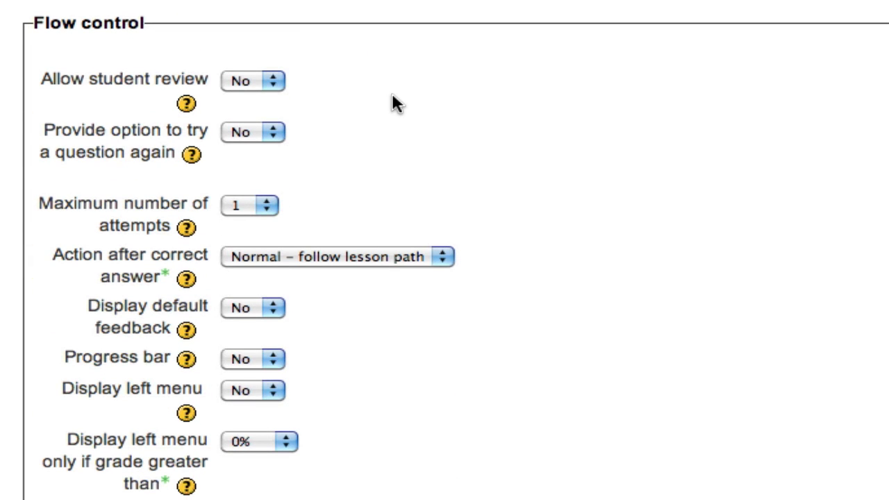
mouse_move(174, 94)
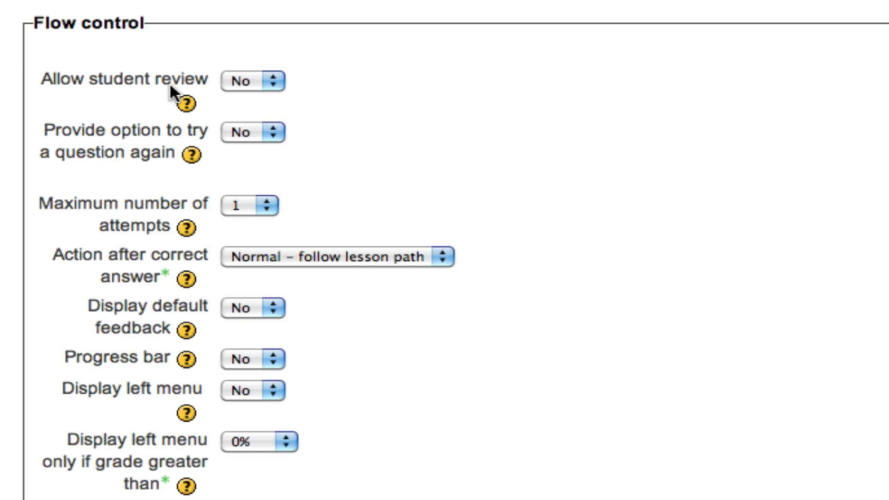
mouse_move(330, 113)
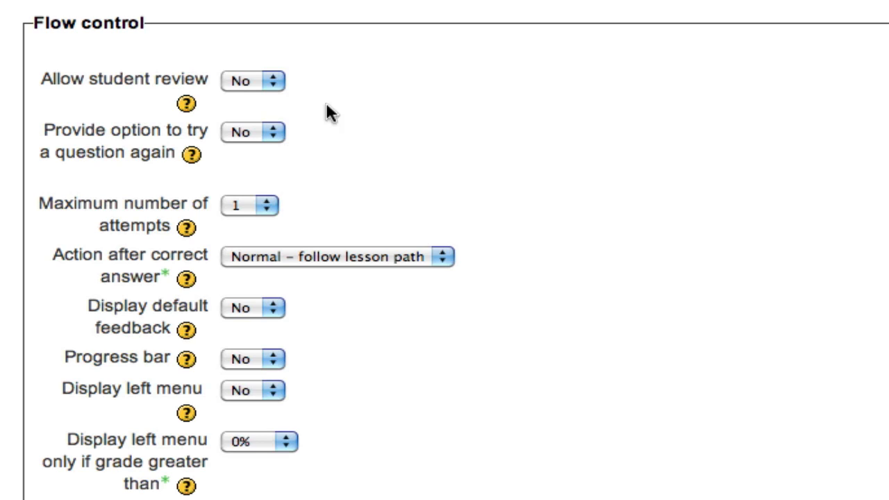
mouse_move(320, 137)
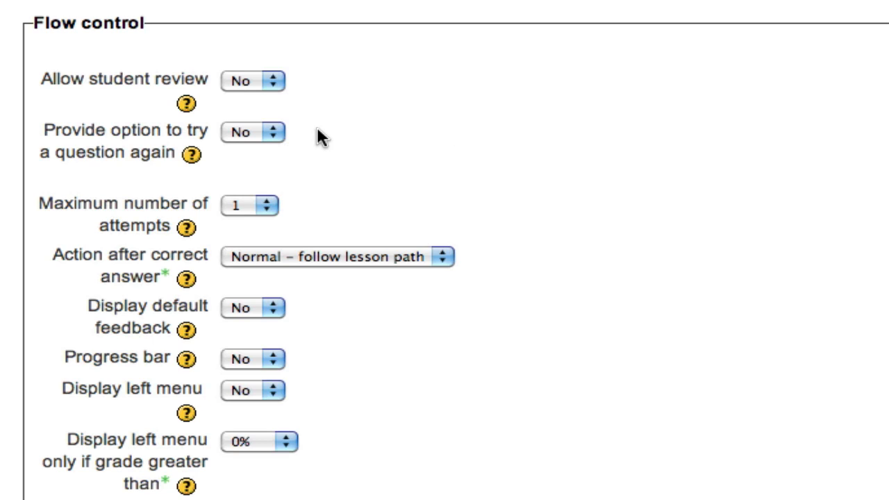
mouse_move(465, 133)
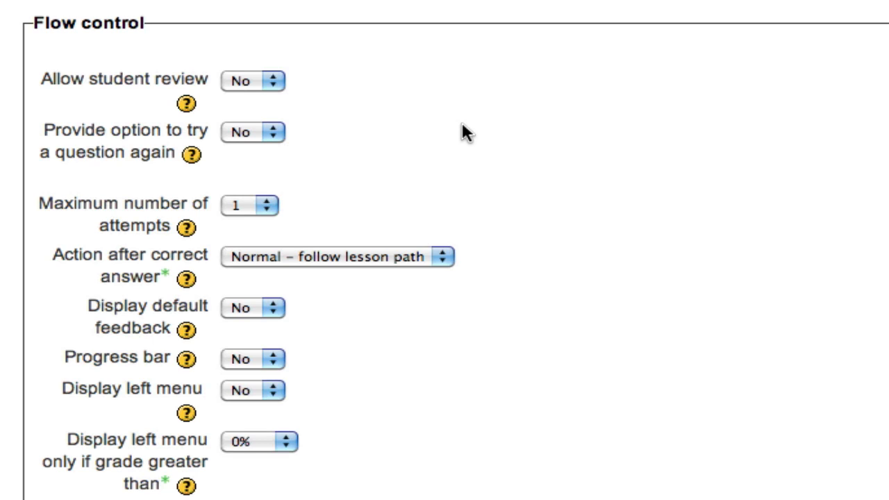
- Set Allow student review to Yes and limit Maximum number of attempts to 1
click(252, 80)
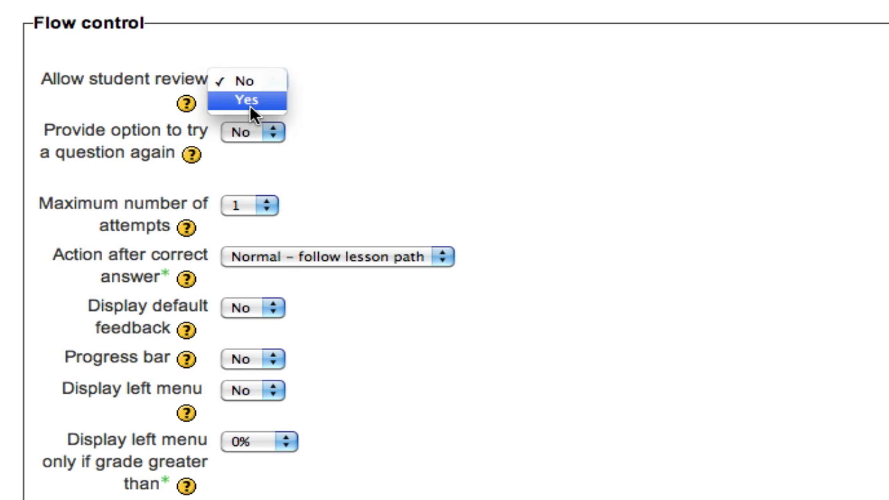
click(247, 100)
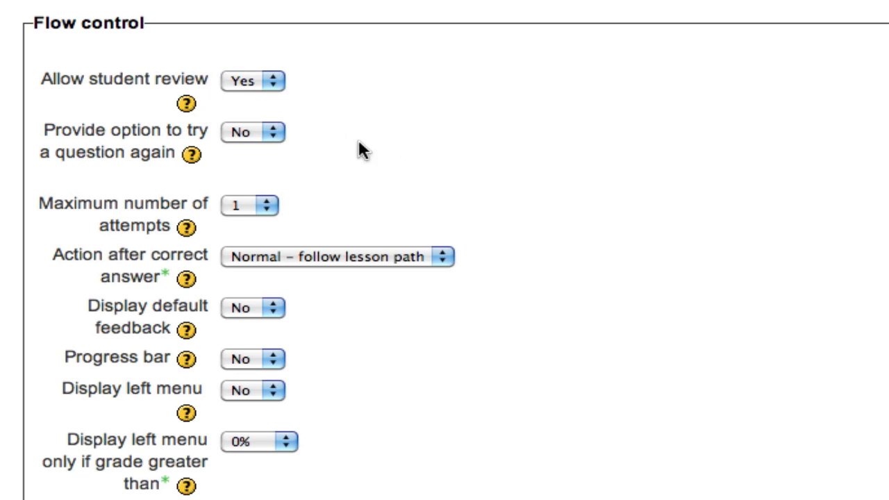
mouse_move(231, 165)
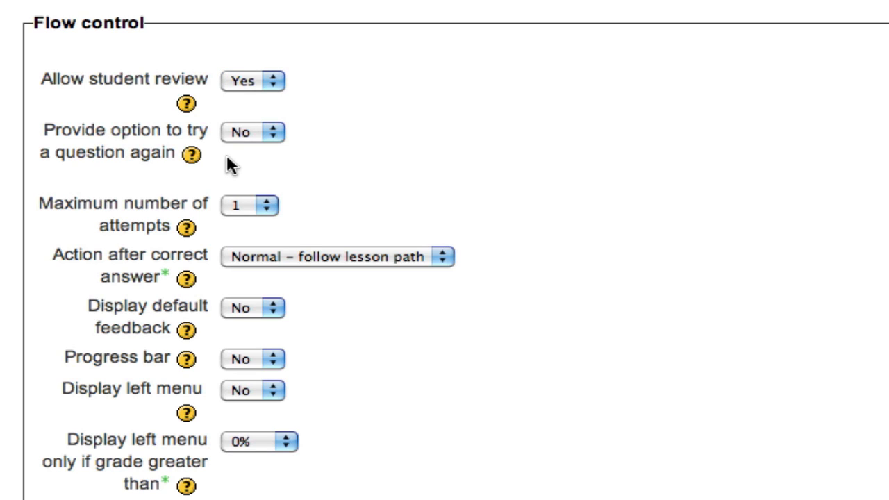
click(252, 132)
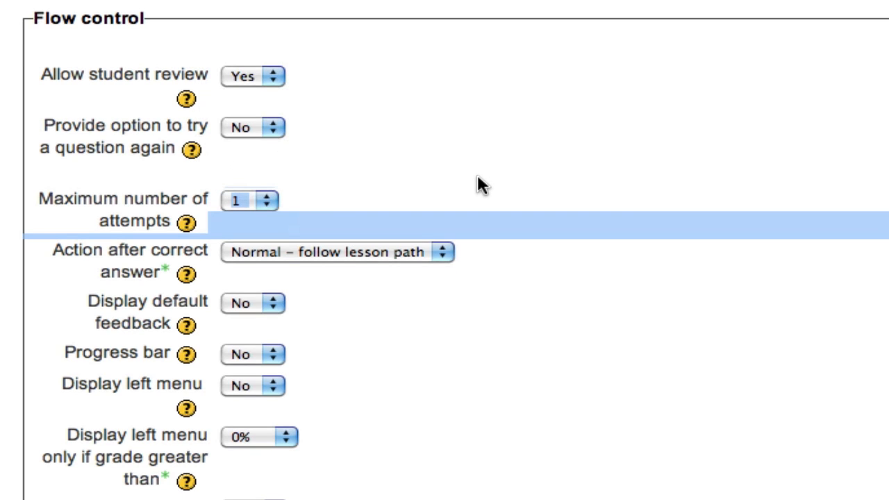
scroll(down, 3)
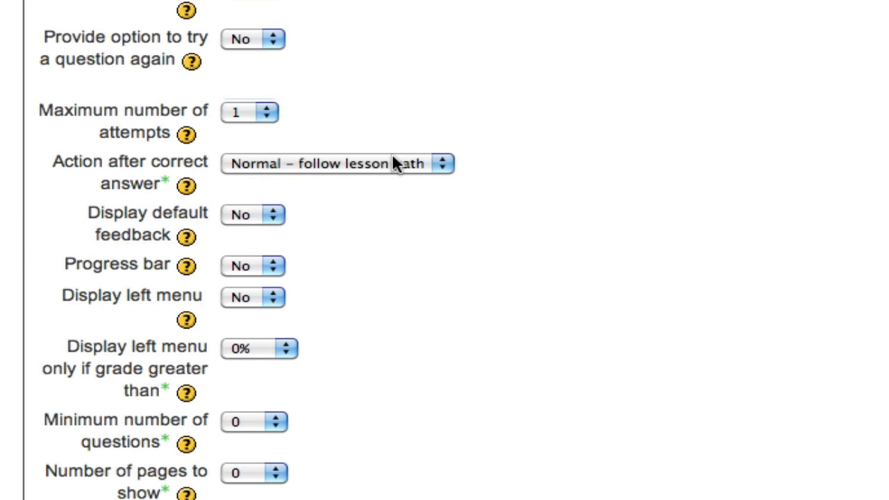
click(337, 164)
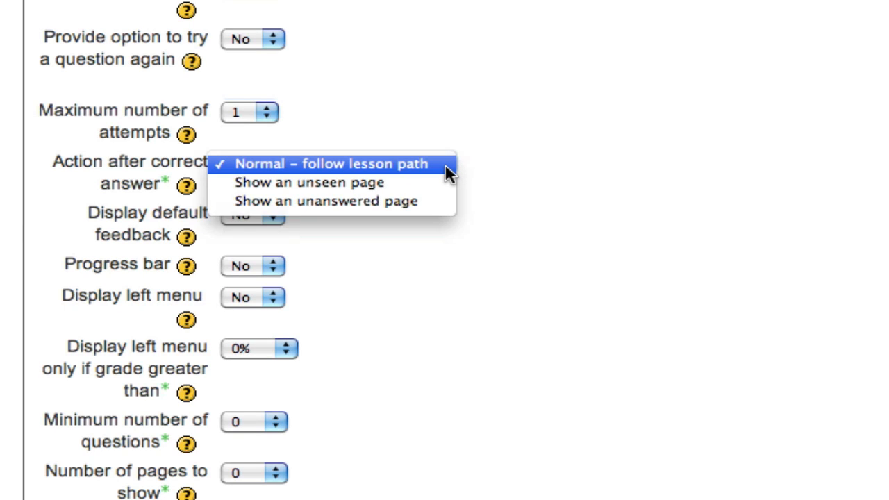
mouse_move(434, 183)
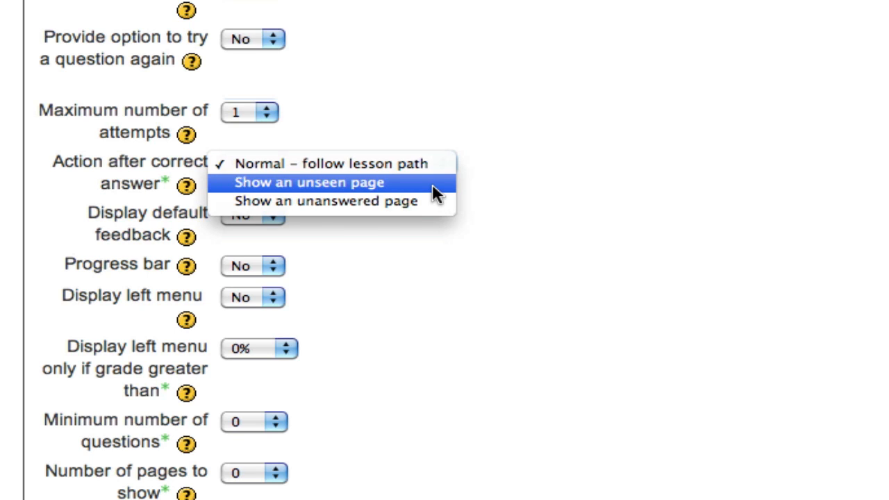
mouse_move(444, 201)
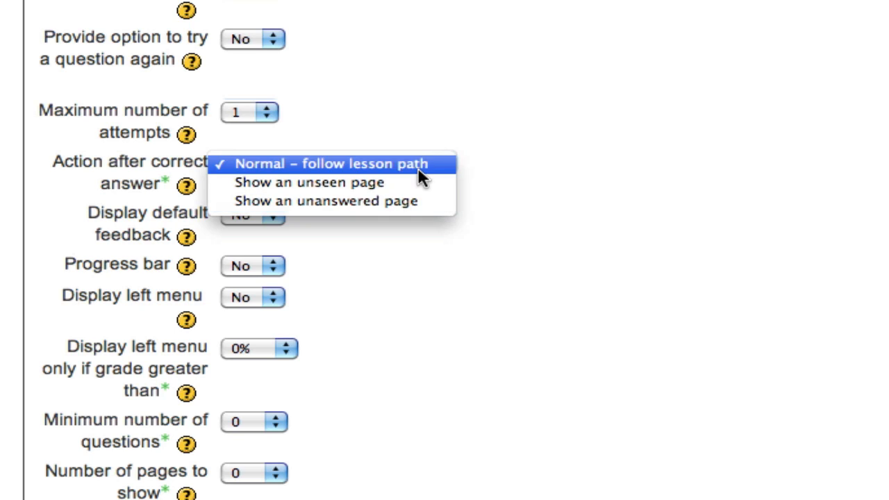
click(334, 163)
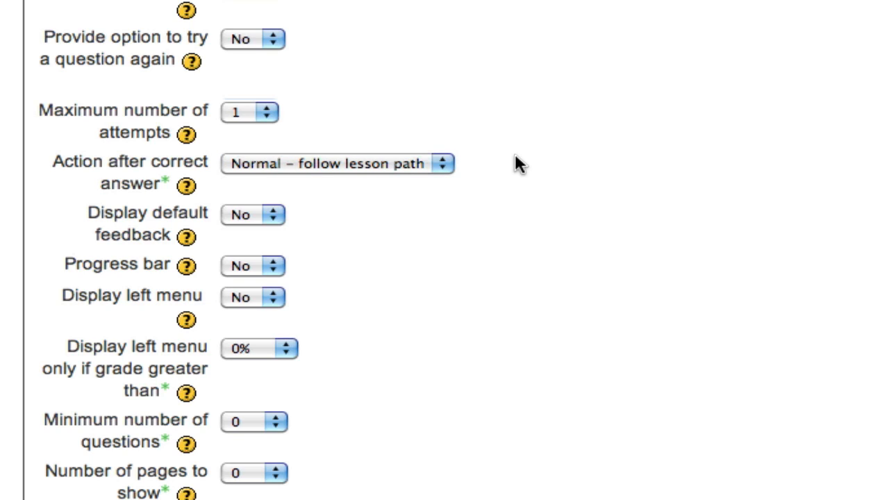
mouse_move(260, 241)
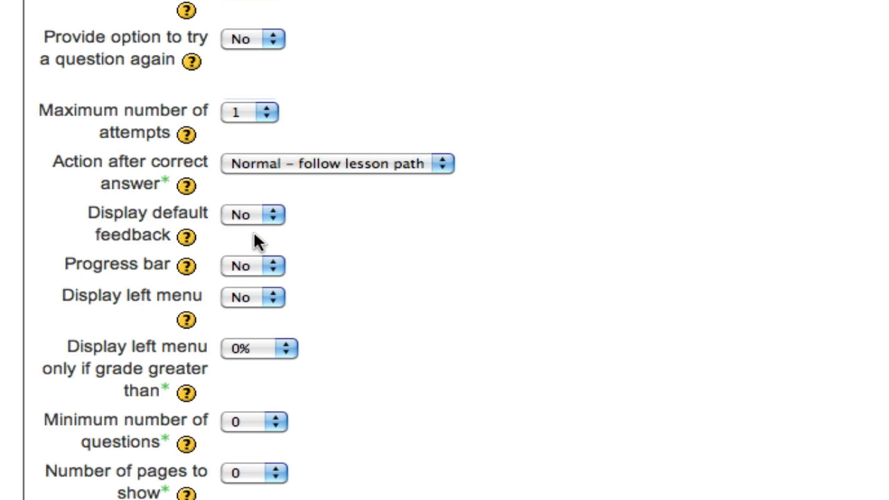
scroll(down, 3)
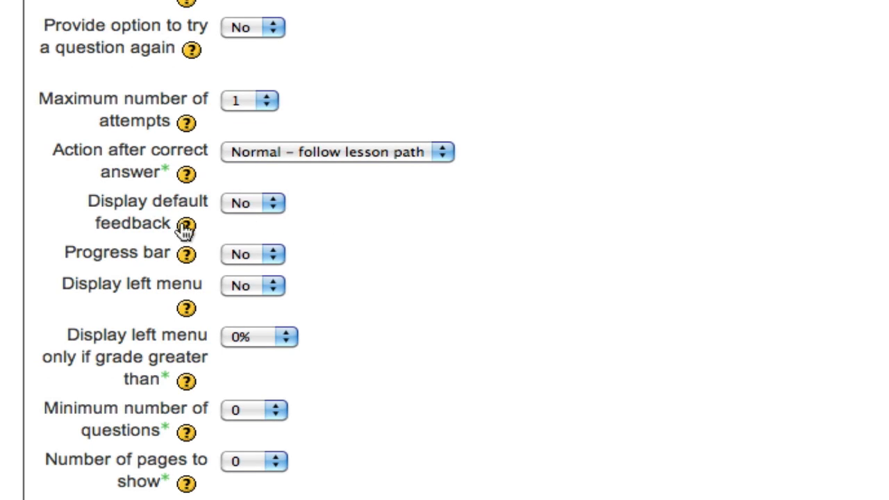
click(185, 228)
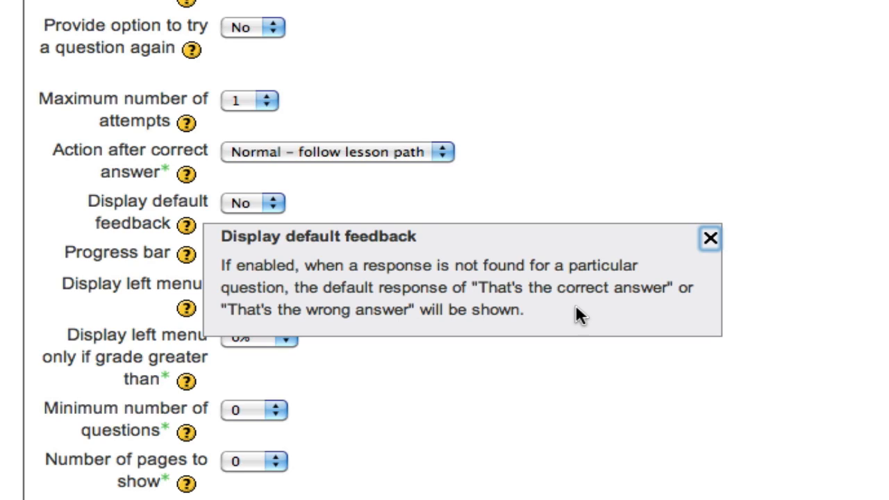
mouse_move(578, 314)
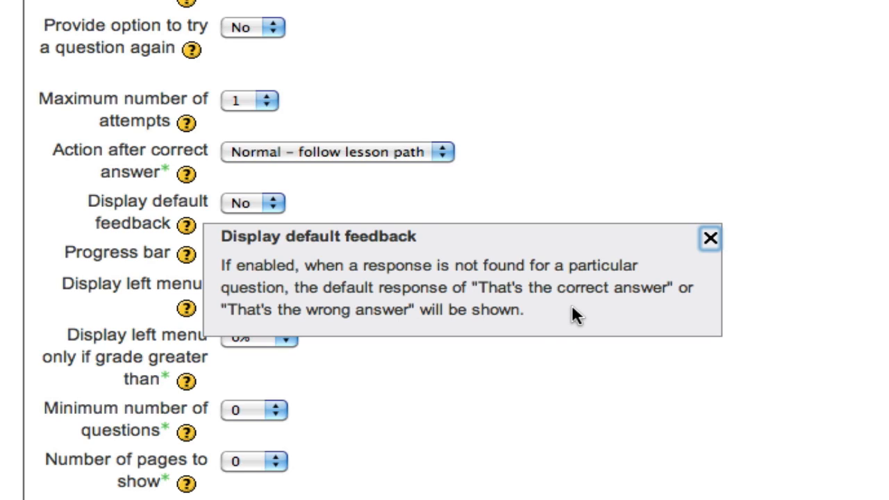
double_click(494, 287)
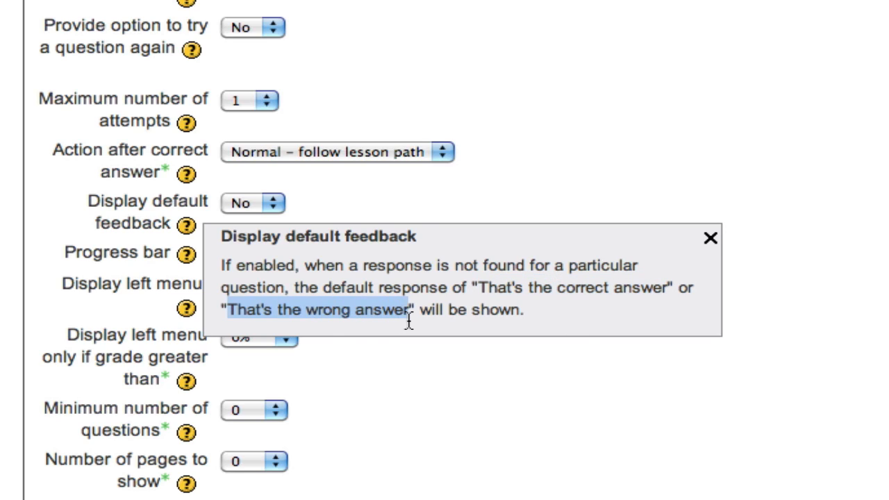
mouse_move(545, 321)
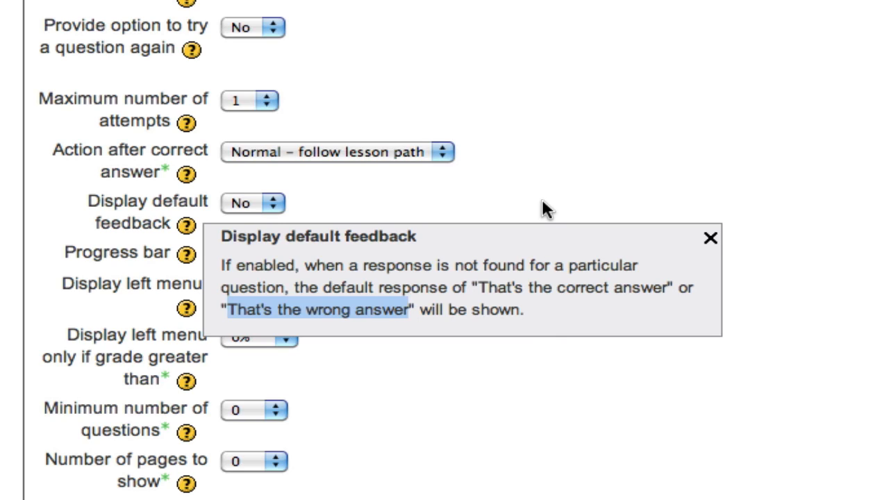
click(710, 238)
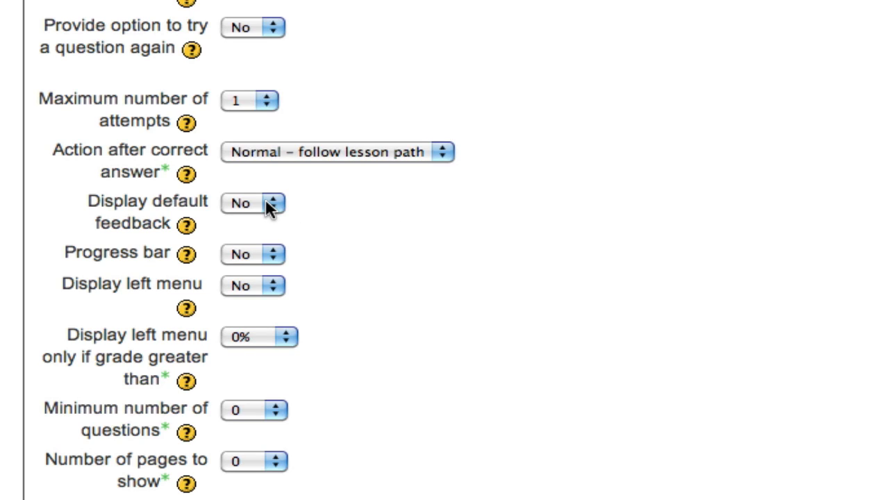
mouse_move(208, 270)
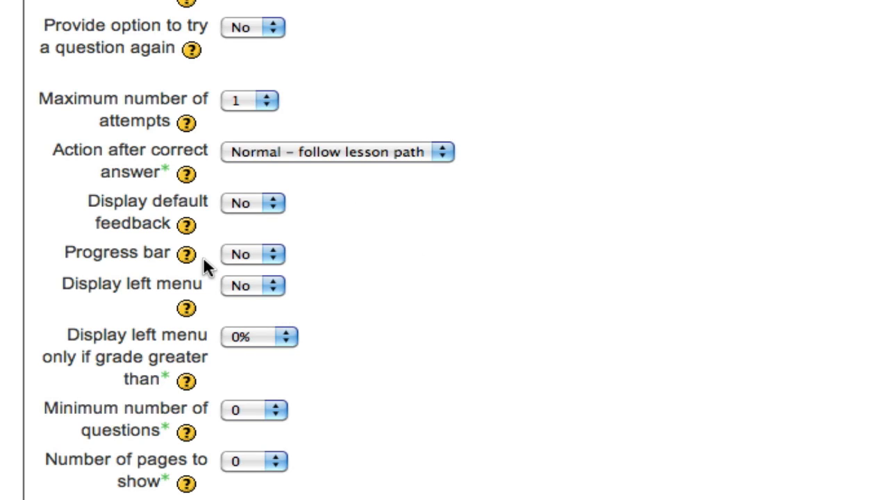
- Set the Progress bar dropdown to Yes
click(252, 253)
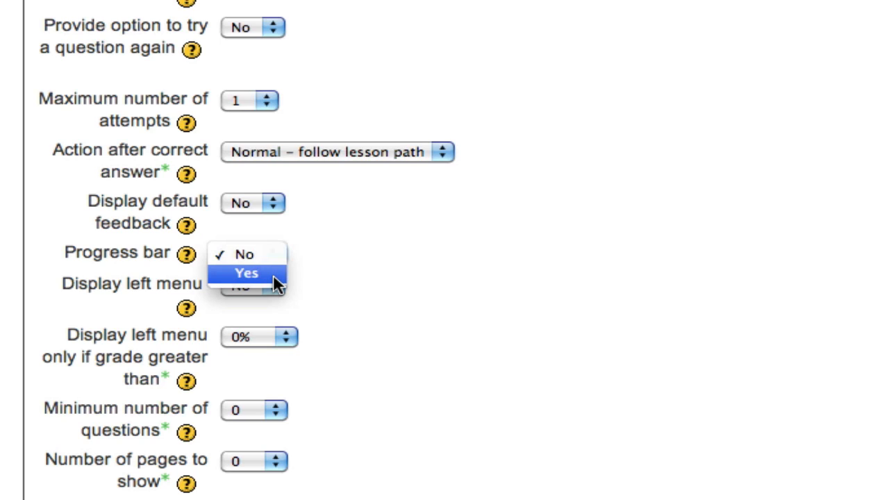
click(246, 272)
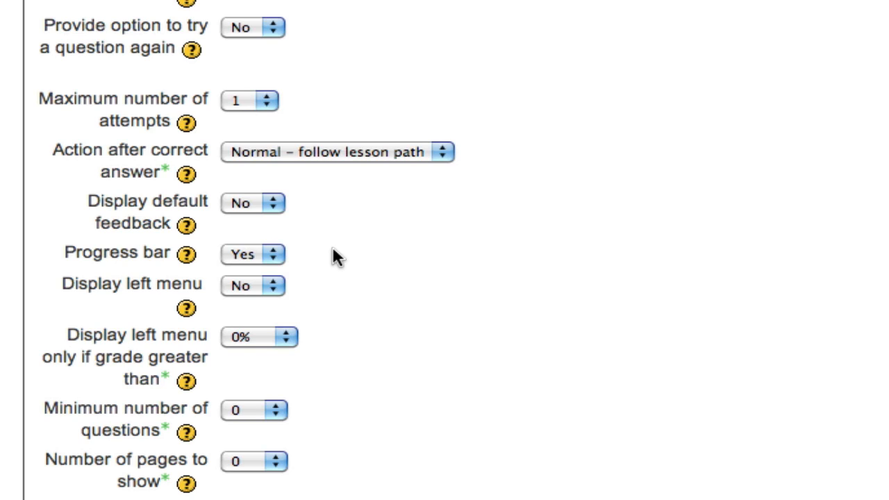
- Set Display left menu to Yes and scroll through the remaining Flow control options
scroll(down, 3)
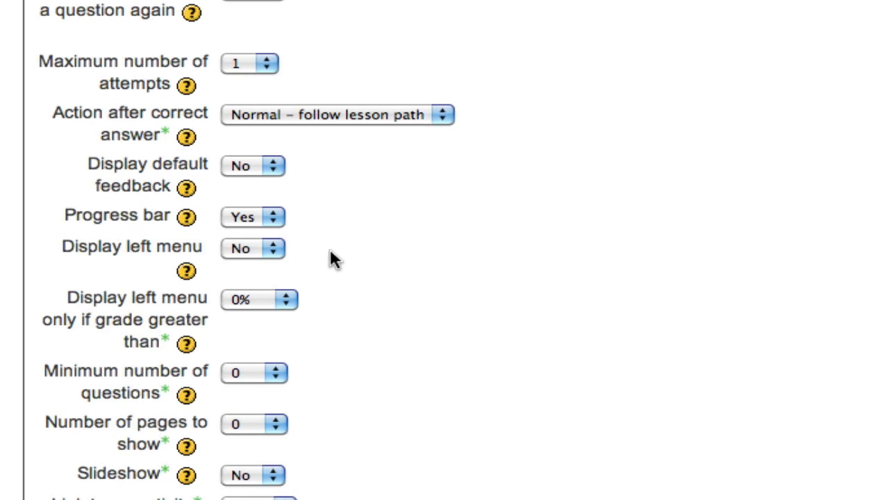
mouse_move(292, 251)
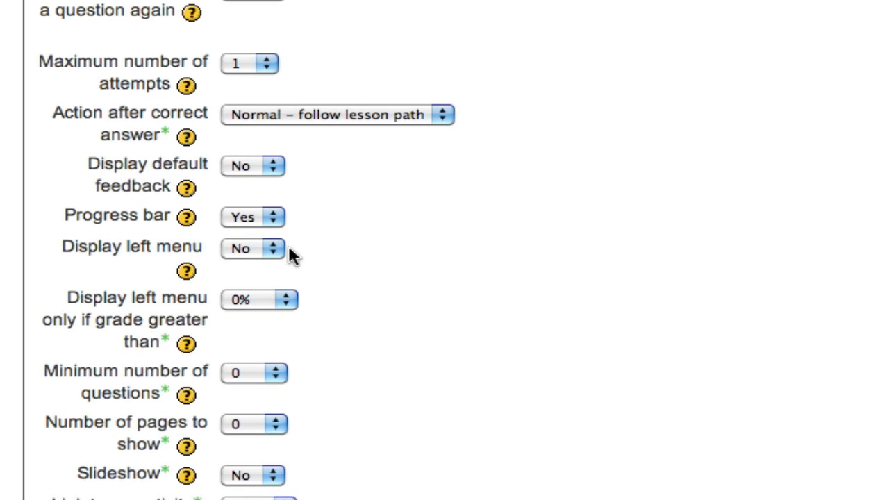
click(252, 248)
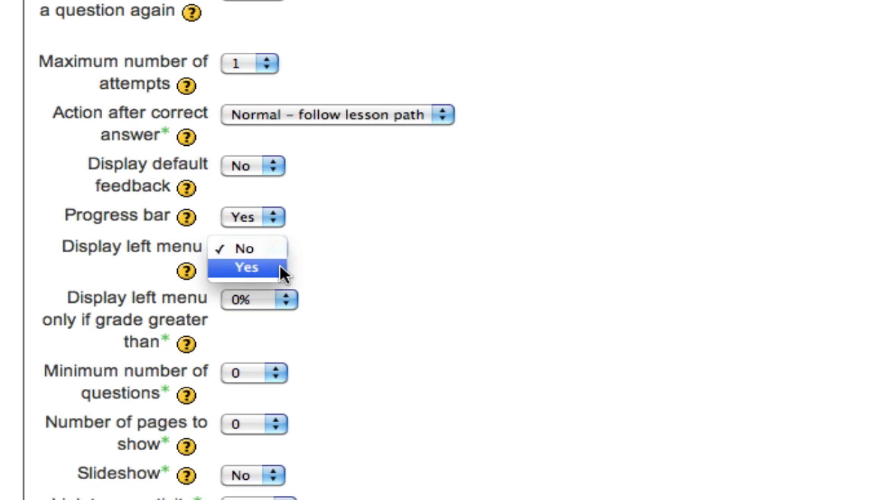
click(247, 267)
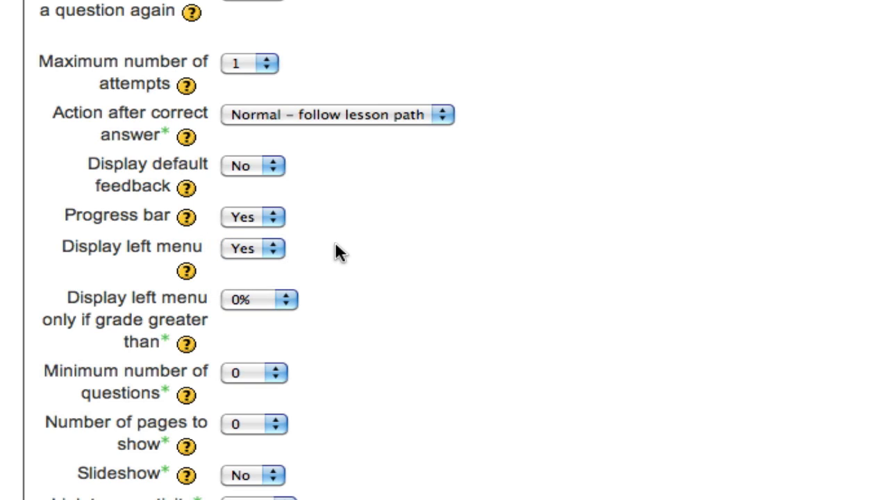
mouse_move(340, 239)
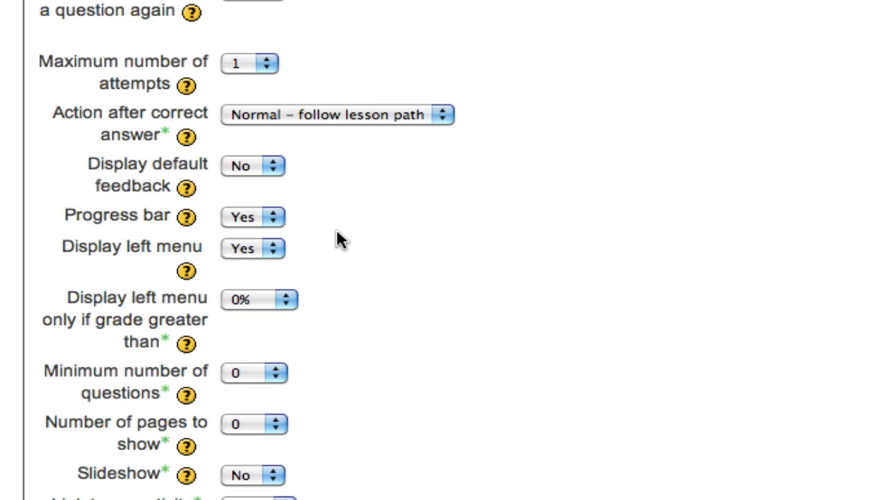
mouse_move(268, 256)
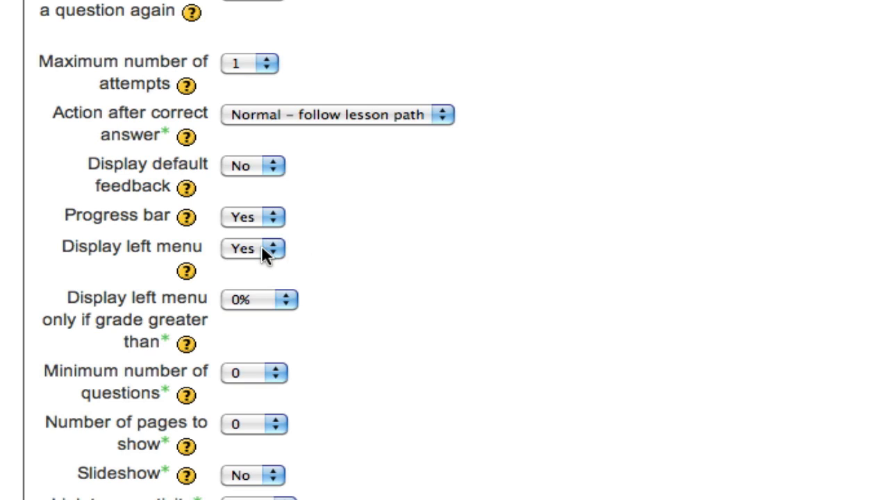
click(252, 248)
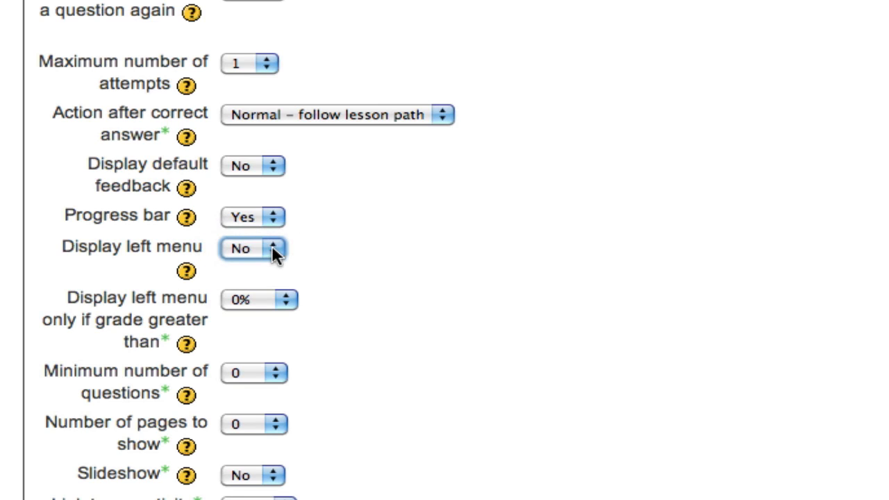
click(251, 249)
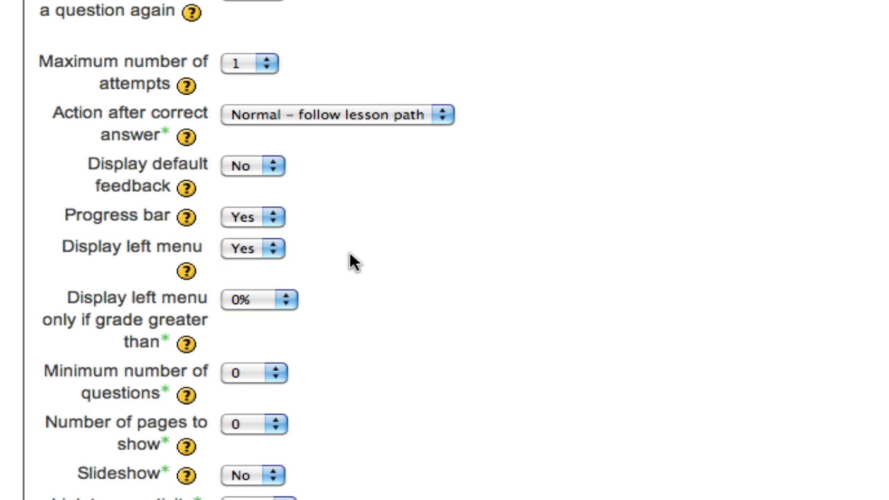
scroll(down, 3)
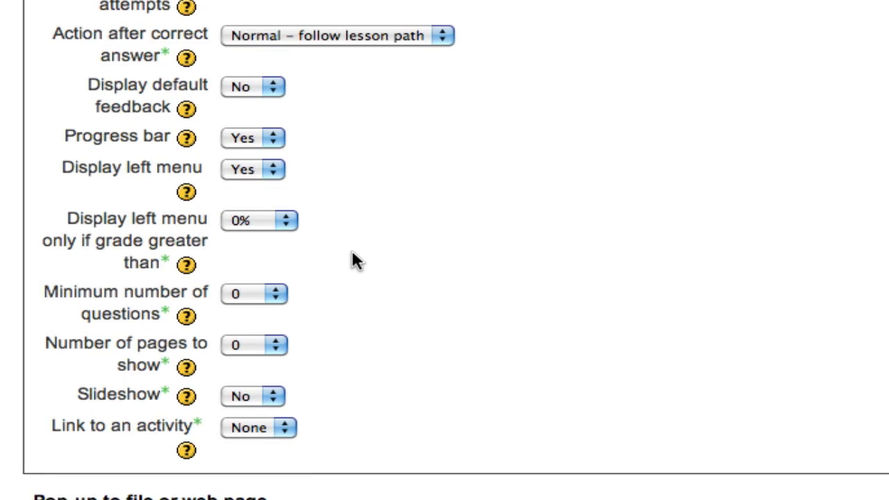
mouse_move(278, 262)
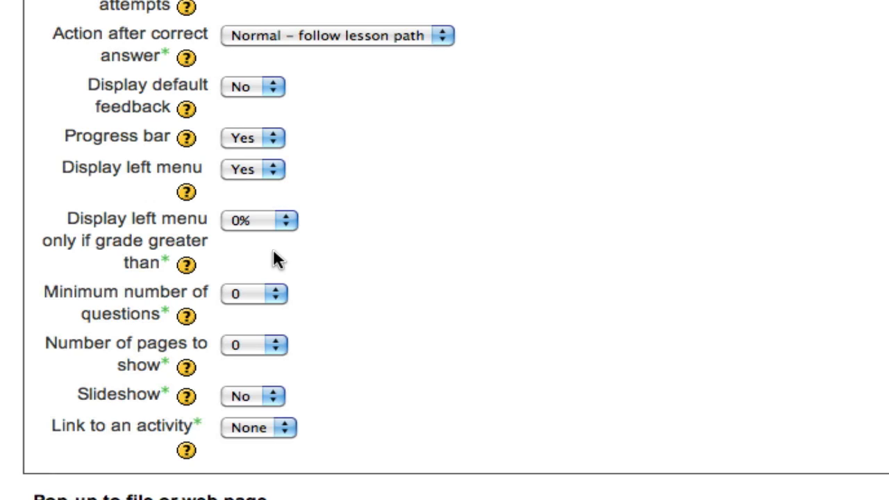
mouse_move(289, 172)
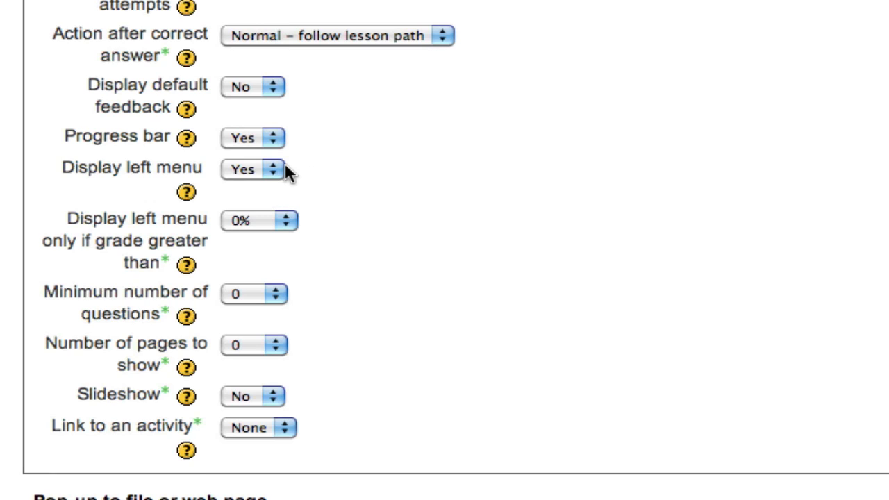
mouse_move(284, 228)
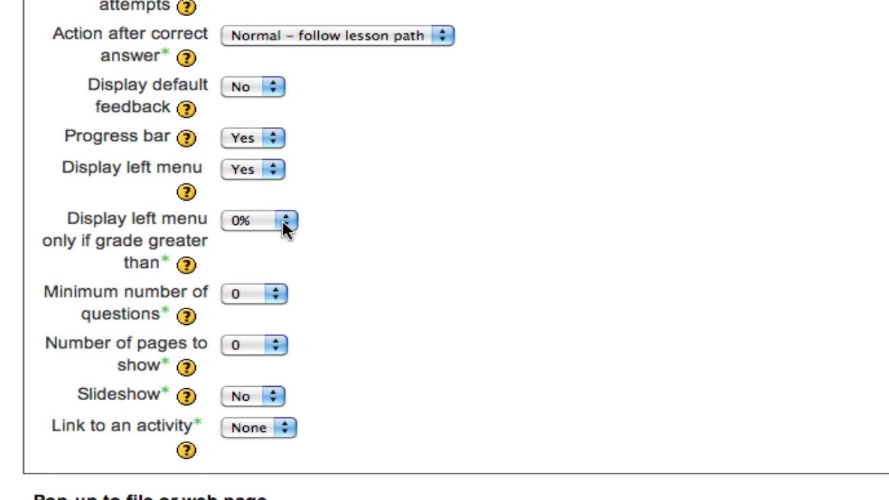
click(257, 220)
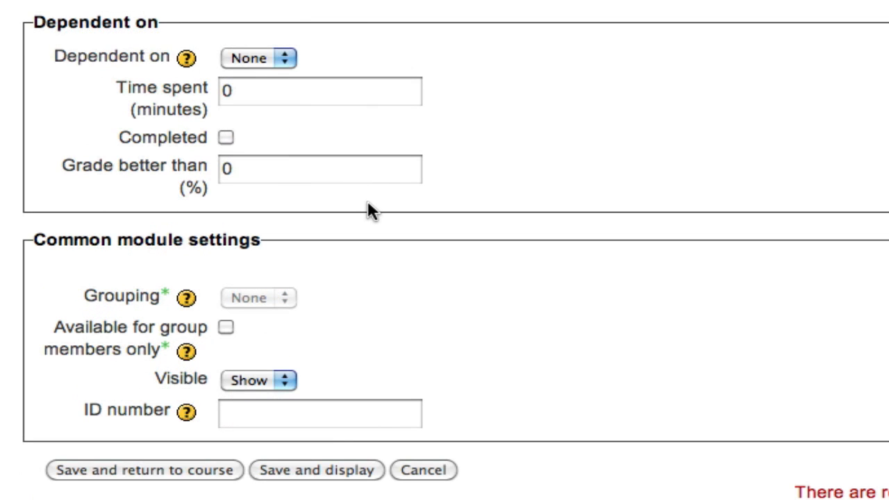
mouse_move(441, 350)
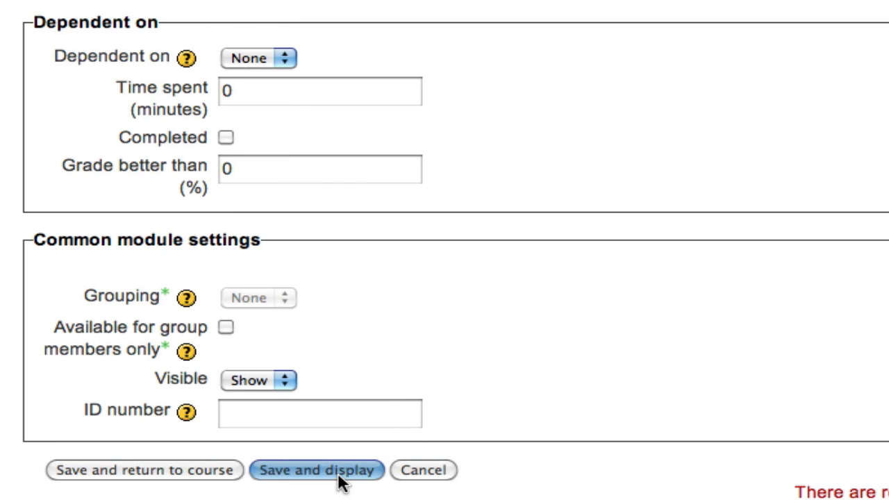
- Save the lesson with Save and display to reach its Edit page
click(317, 471)
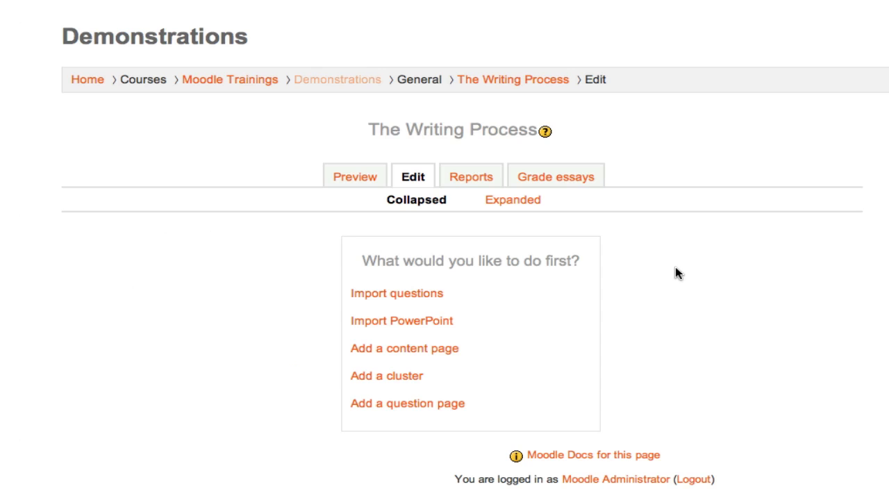